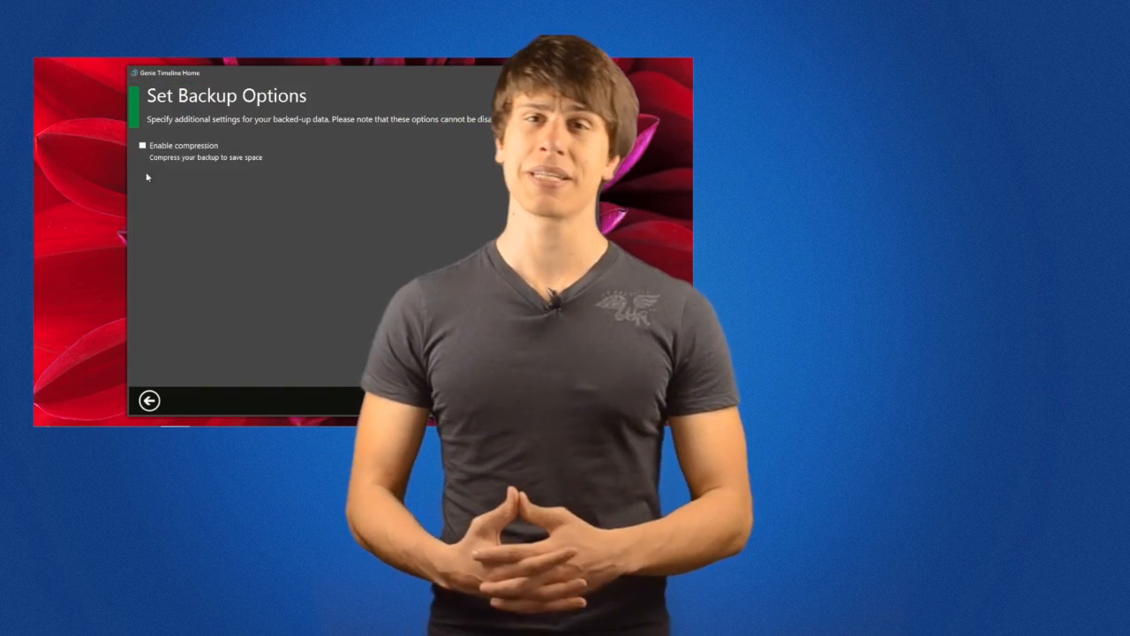
# Start the Setup Wizard and reach backup drive selection with Z:\ chosen.
pyautogui.click(148, 400)
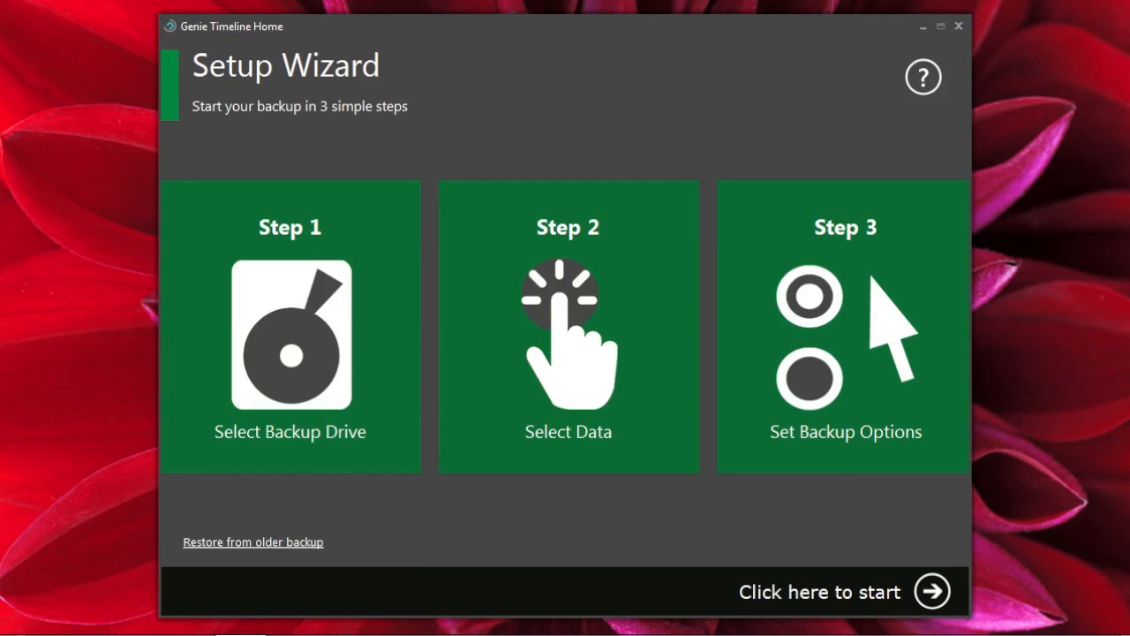
pyautogui.moveTo(277, 192)
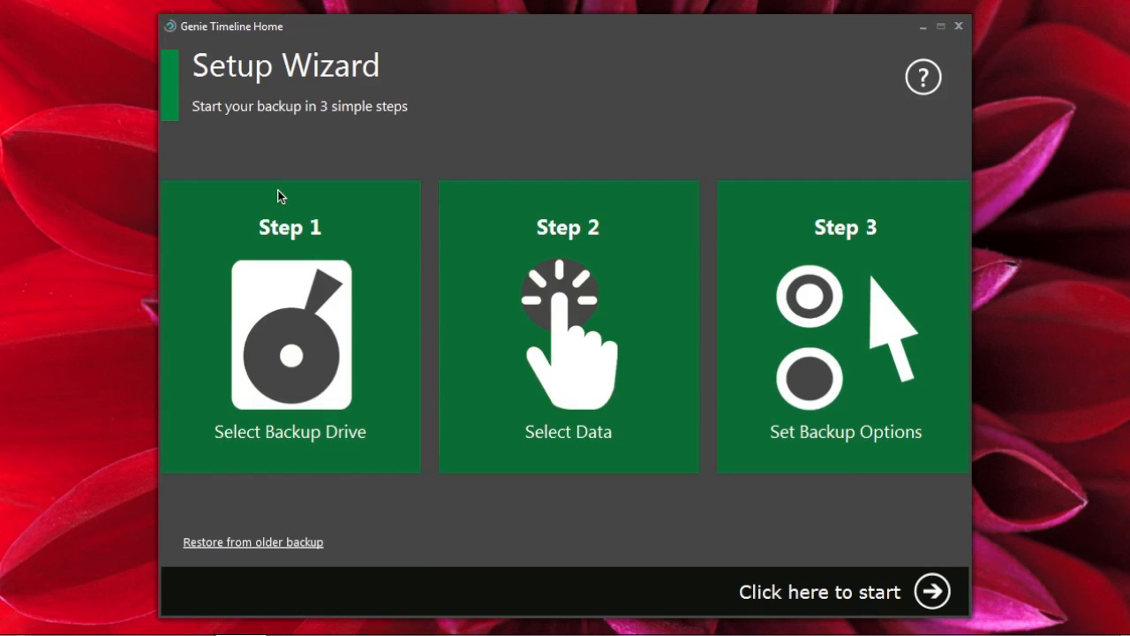
pyautogui.moveTo(303, 185)
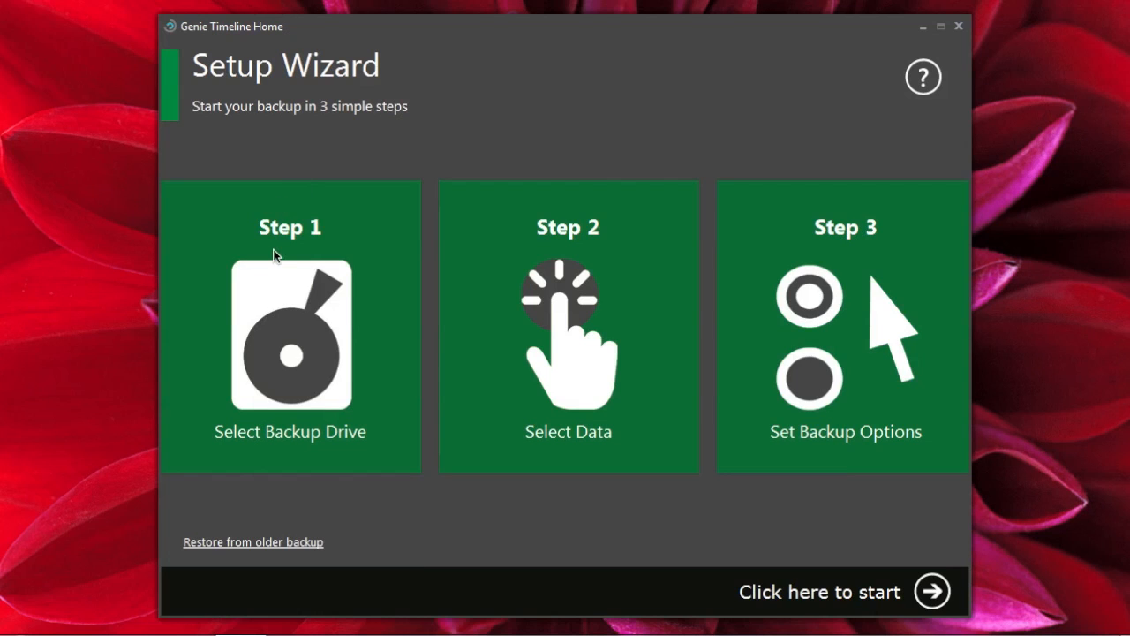
pyautogui.moveTo(291, 331)
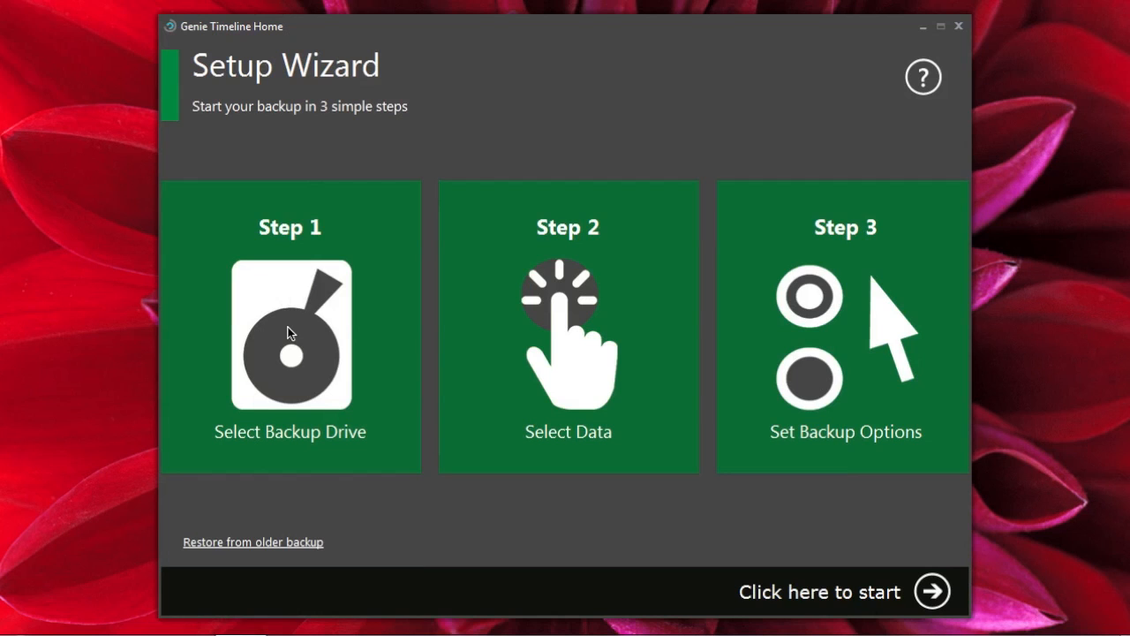
pyautogui.moveTo(289, 377)
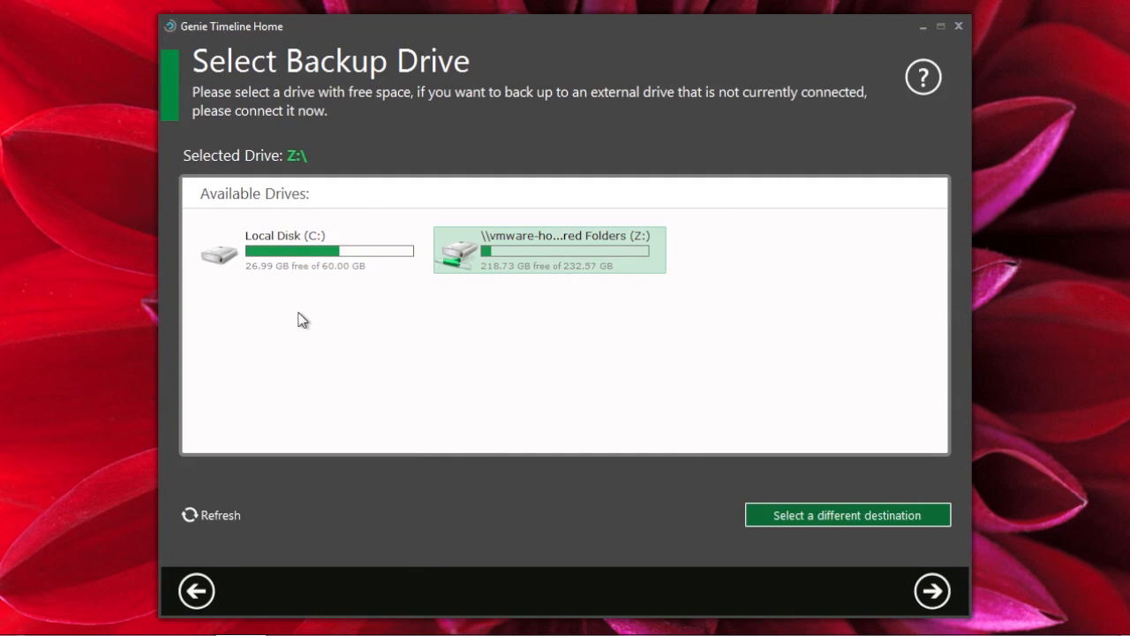
# Browse to Shared Folders (Z:) > iMac Backup and accept it as the destination.
pyautogui.click(847, 515)
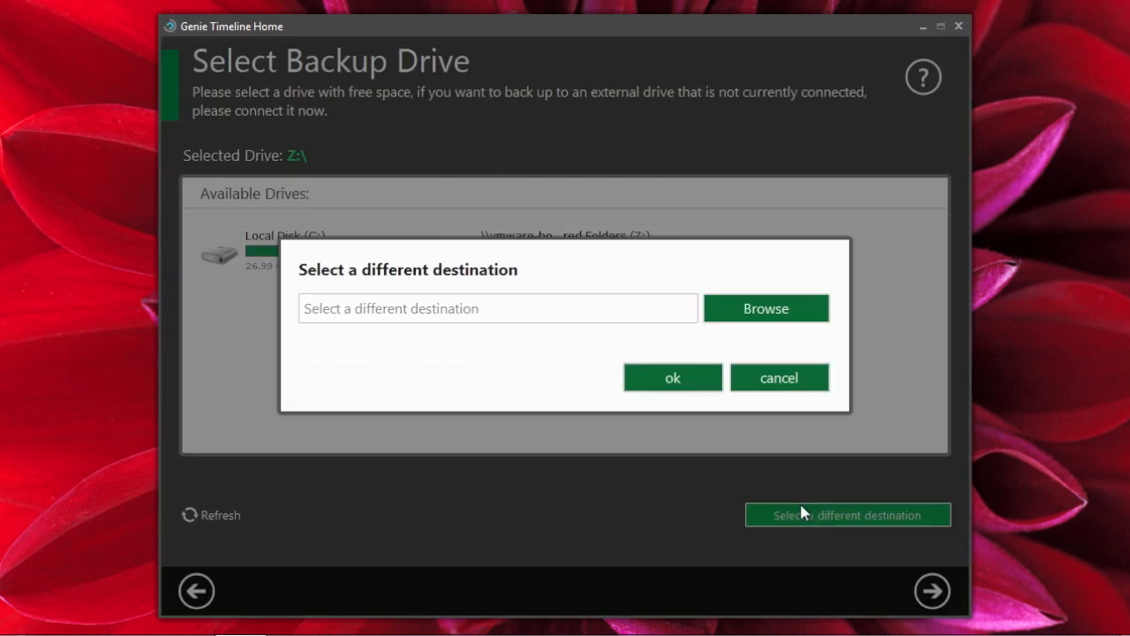
pyautogui.moveTo(714, 294)
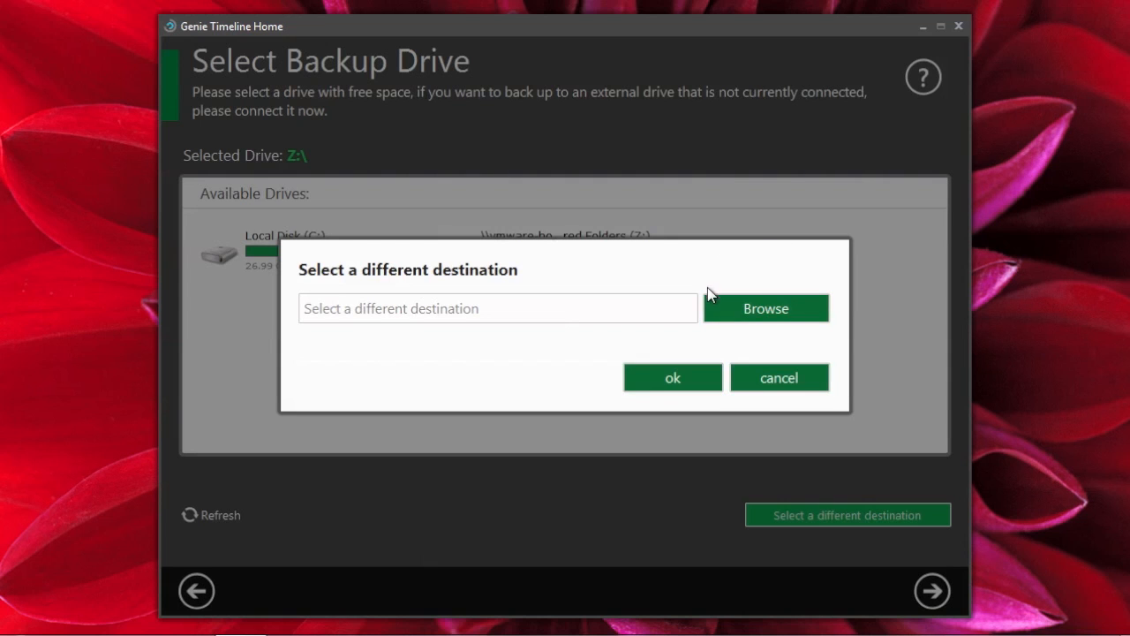
pyautogui.click(766, 308)
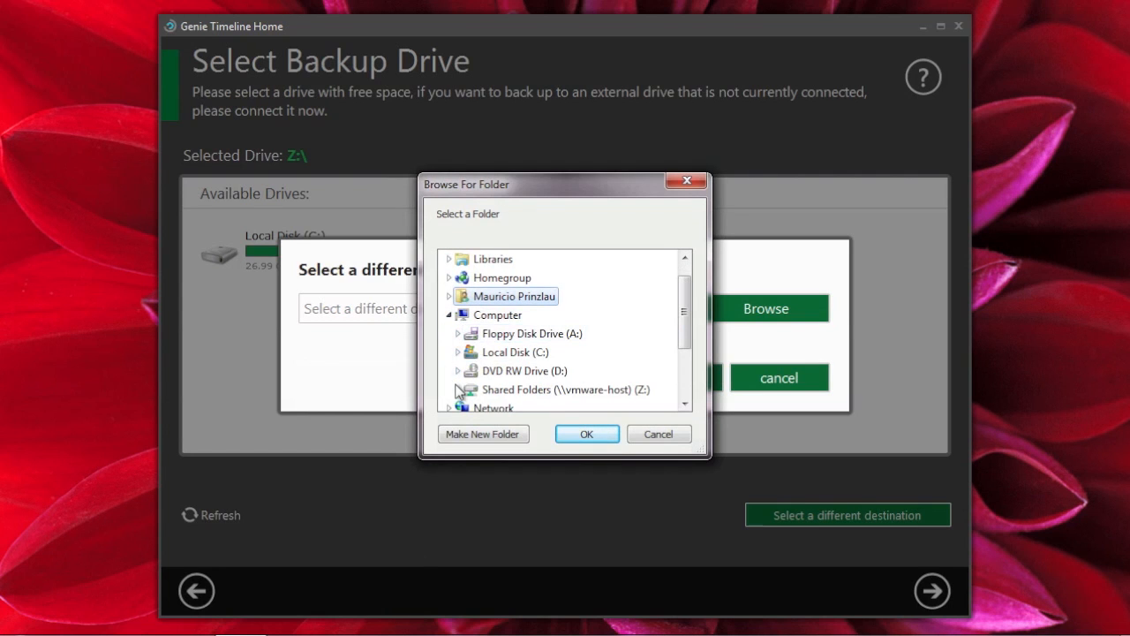
pyautogui.click(458, 389)
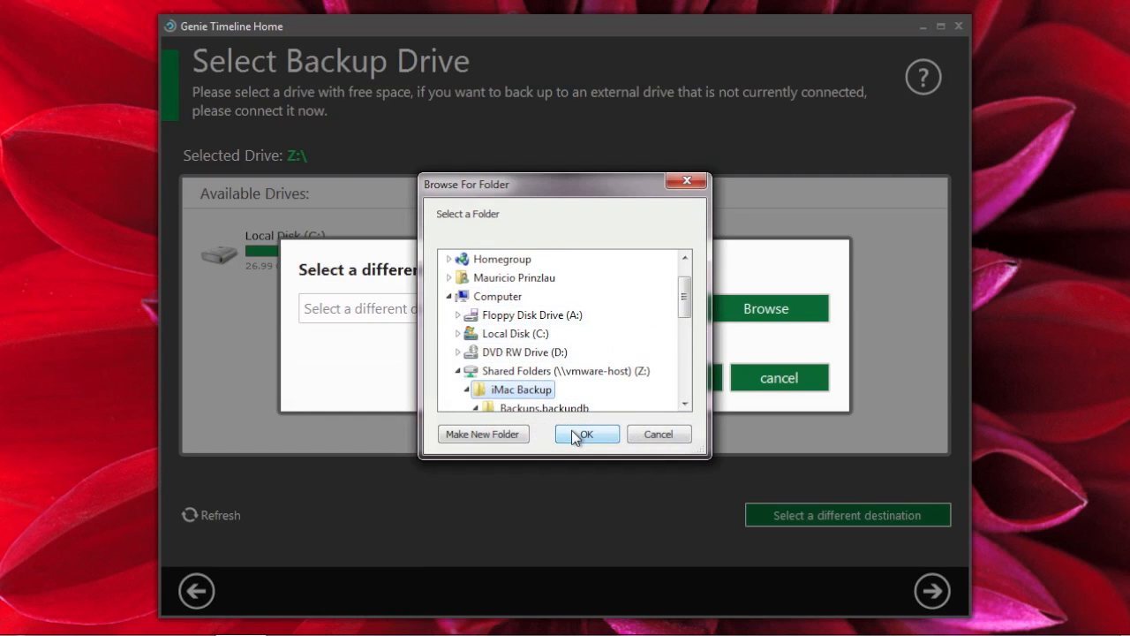
pyautogui.click(586, 433)
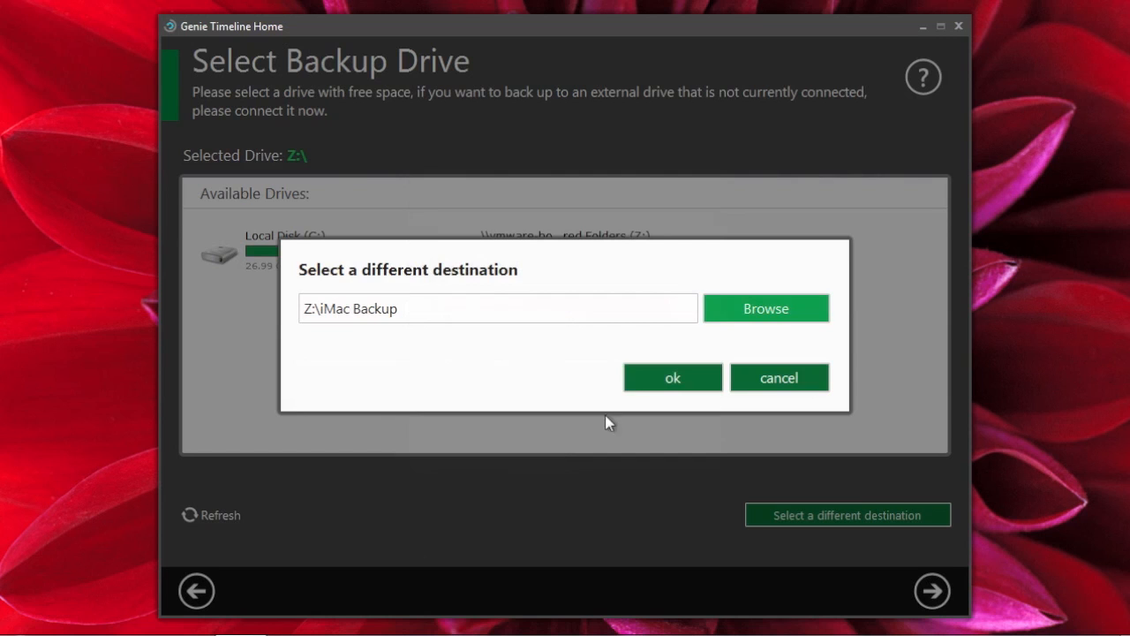
pyautogui.click(672, 377)
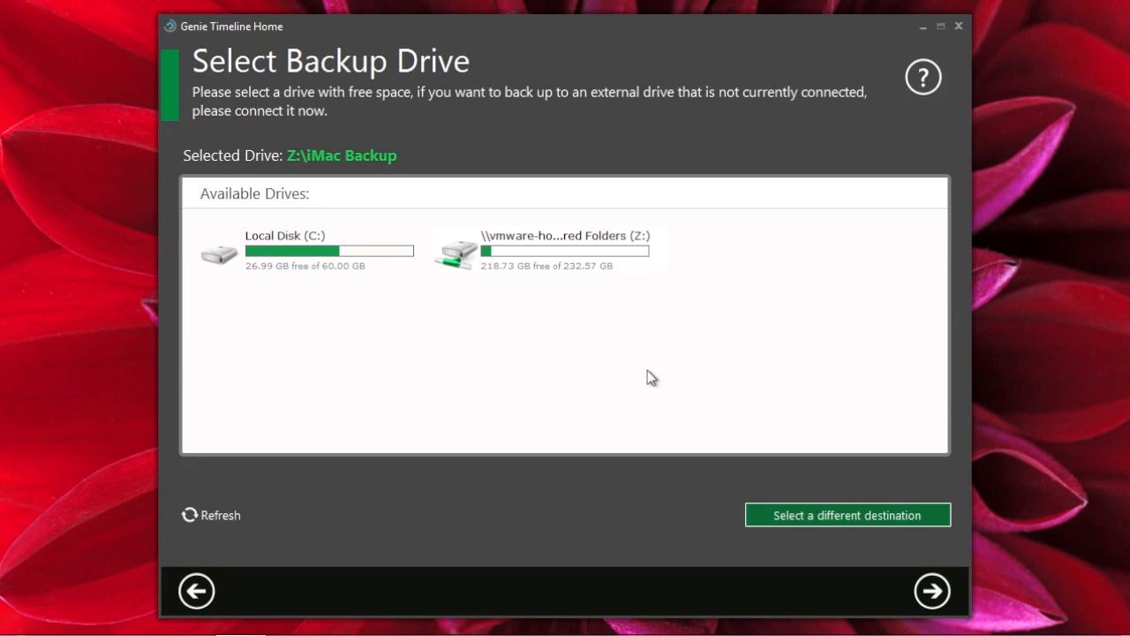
pyautogui.moveTo(194, 465)
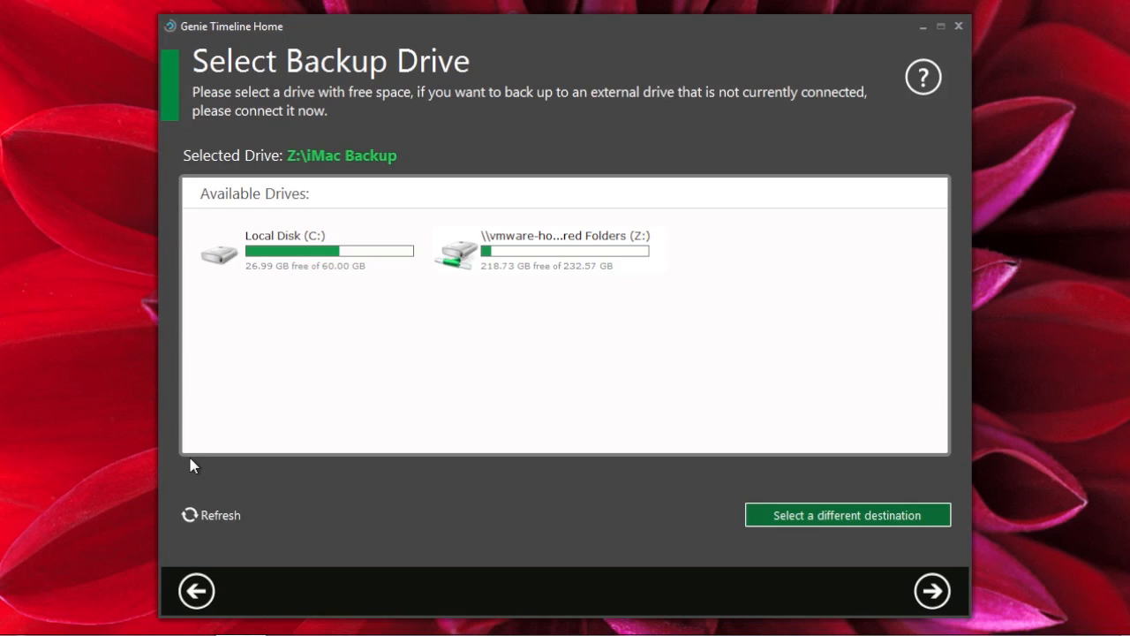
pyautogui.moveTo(527, 338)
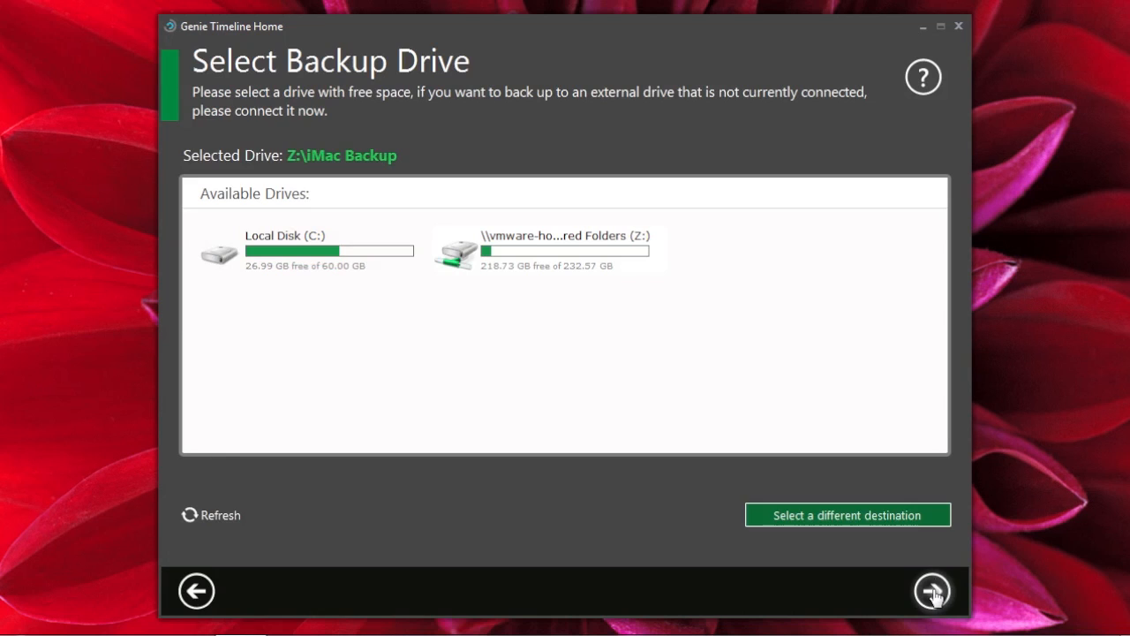
# Advance to the Smart Selection data page with all categories checked.
pyautogui.click(932, 590)
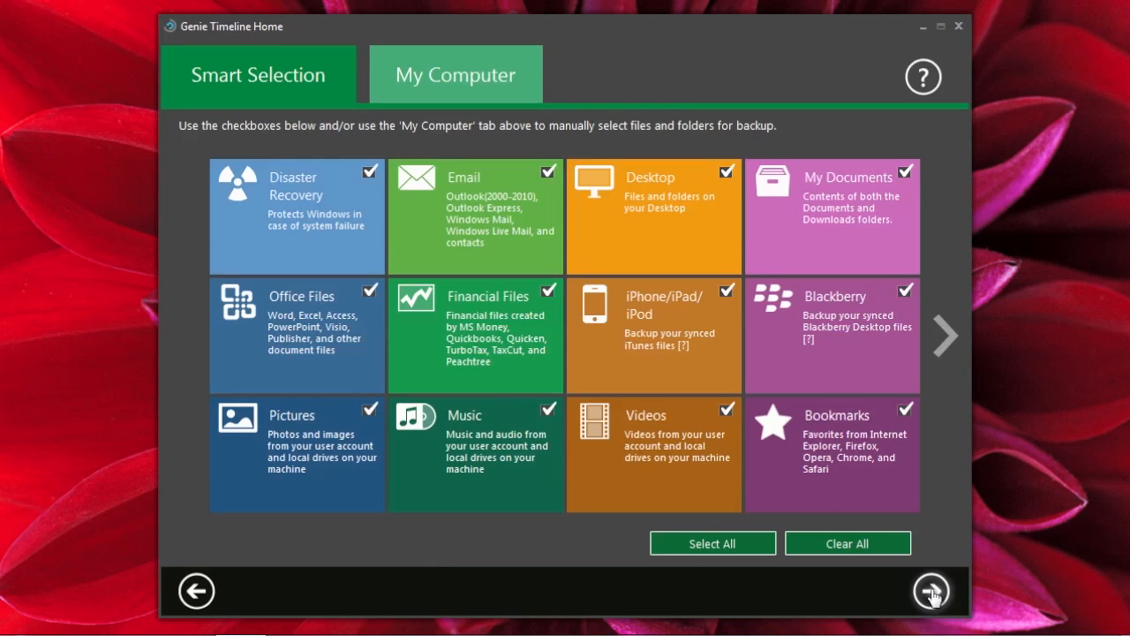
pyautogui.moveTo(439, 144)
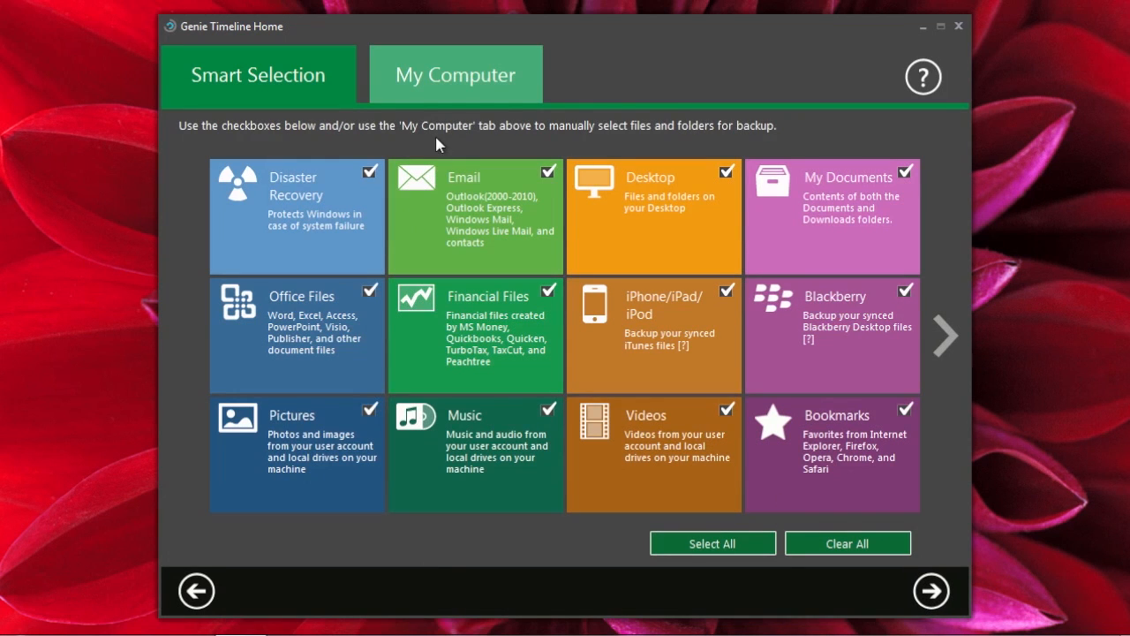
pyautogui.moveTo(688, 185)
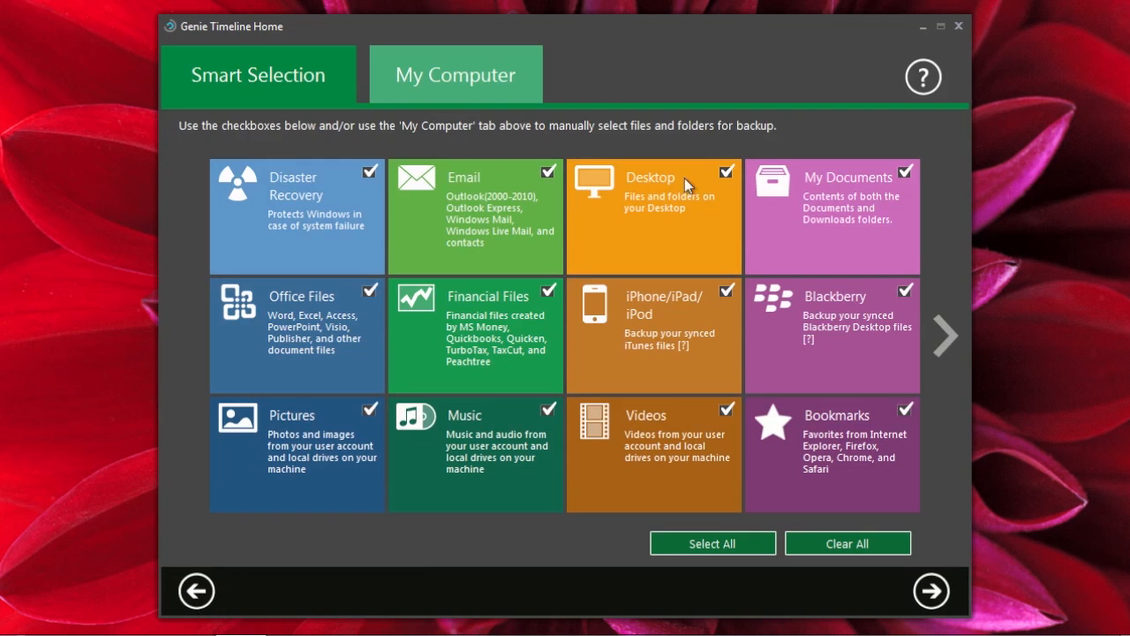
pyautogui.moveTo(715, 210)
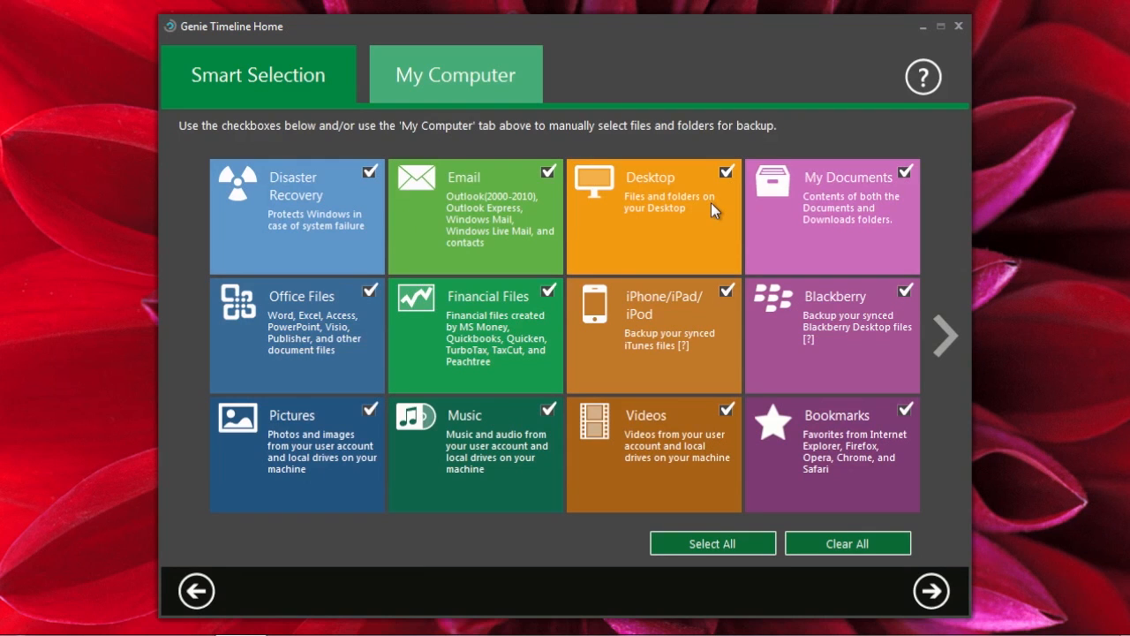
pyautogui.moveTo(706, 439)
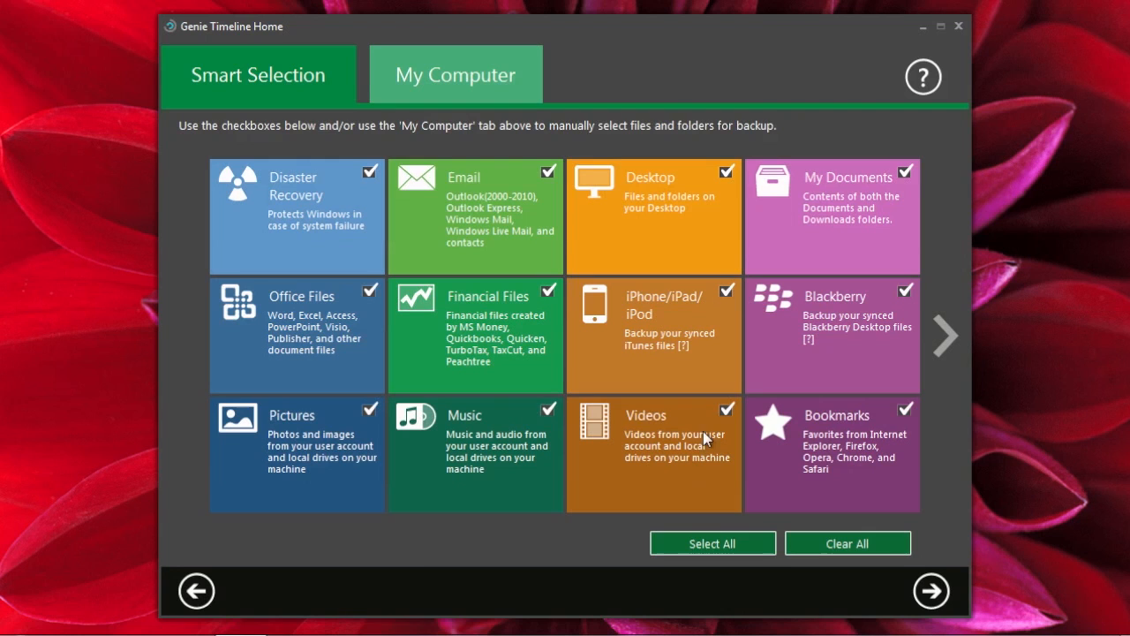
pyautogui.moveTo(294, 222)
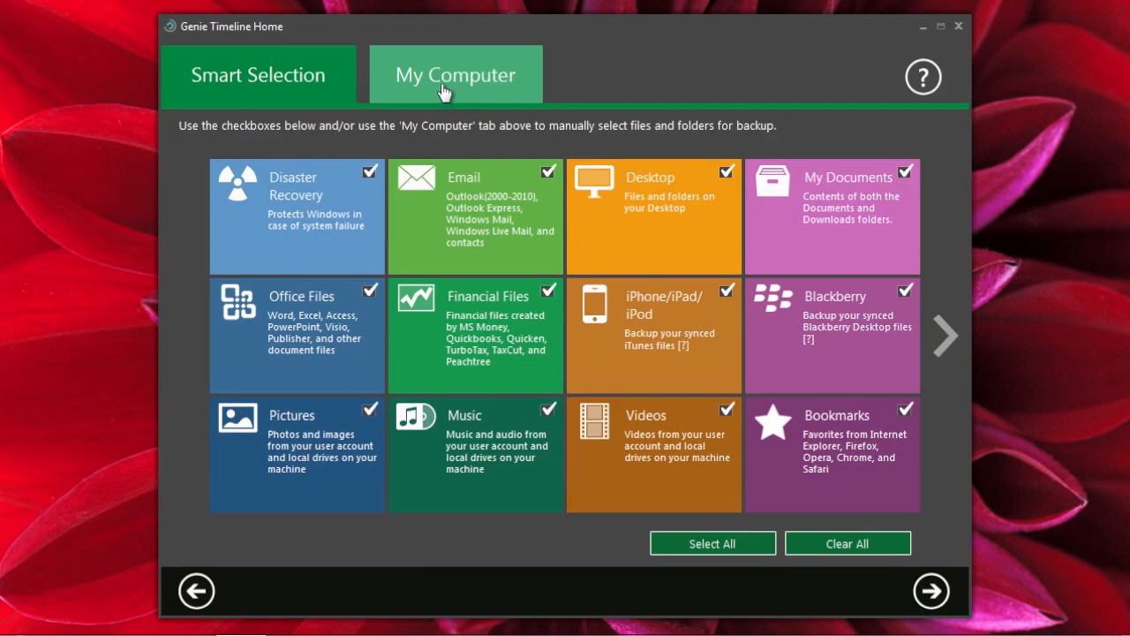
# On the My Computer tab, tick Local Disk (C:) in the folder tree.
pyautogui.click(455, 74)
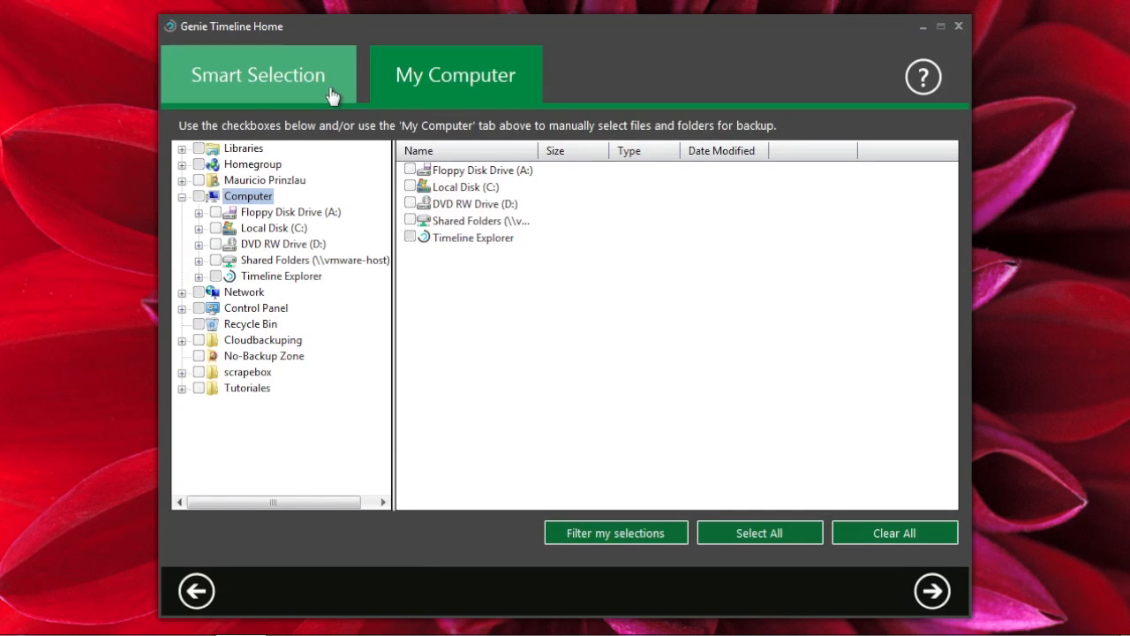
pyautogui.moveTo(215, 211)
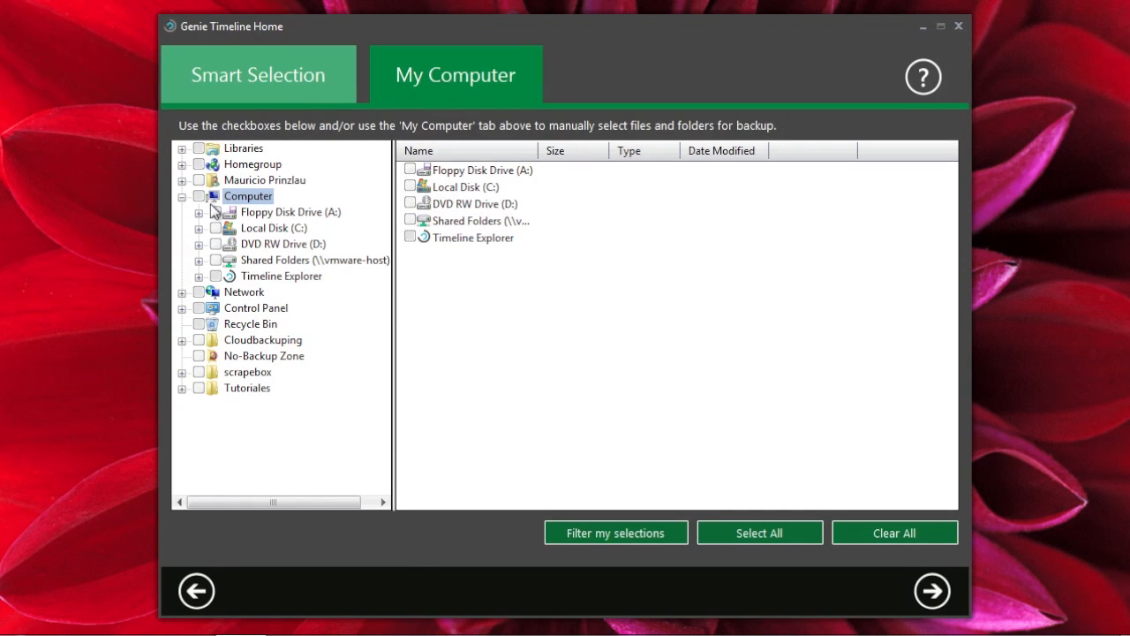
pyautogui.click(182, 195)
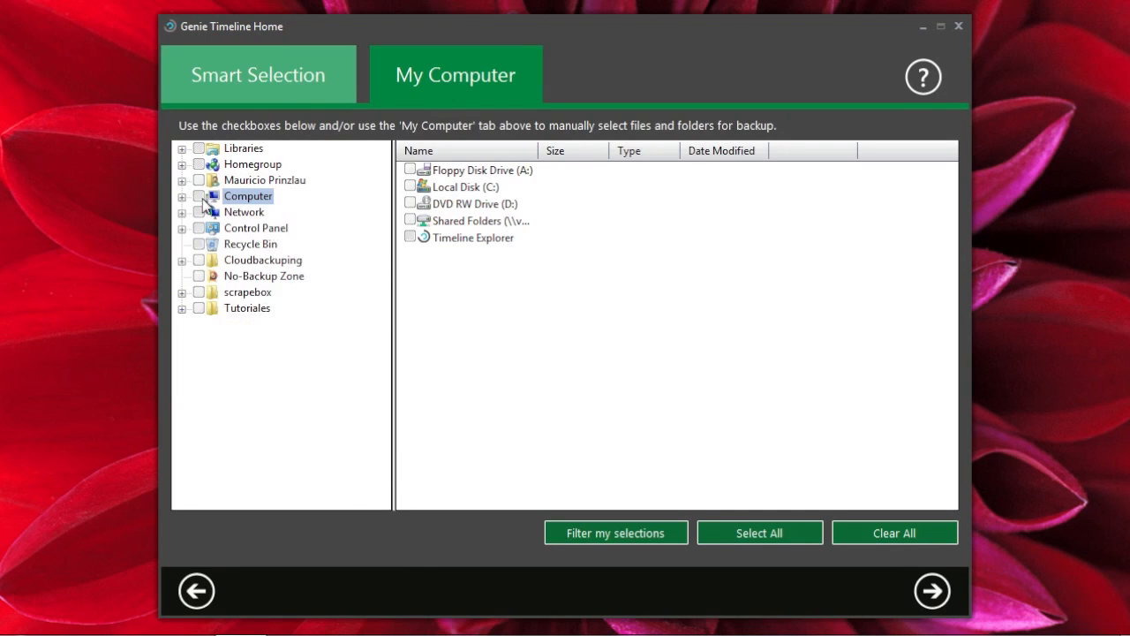
pyautogui.click(181, 195)
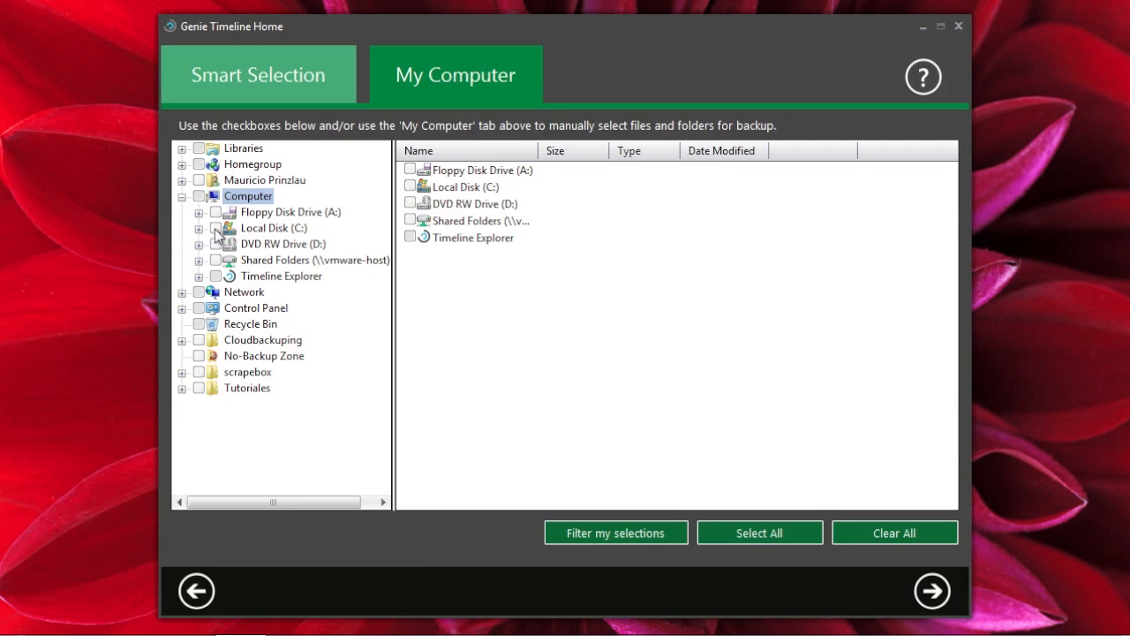
pyautogui.click(215, 227)
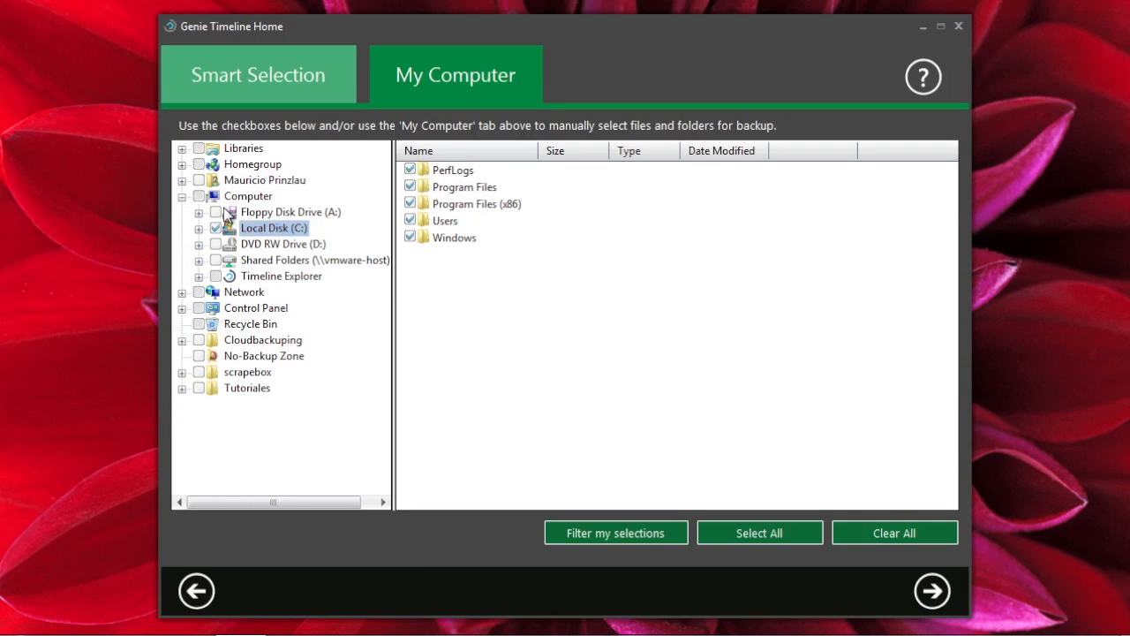
pyautogui.moveTo(593, 470)
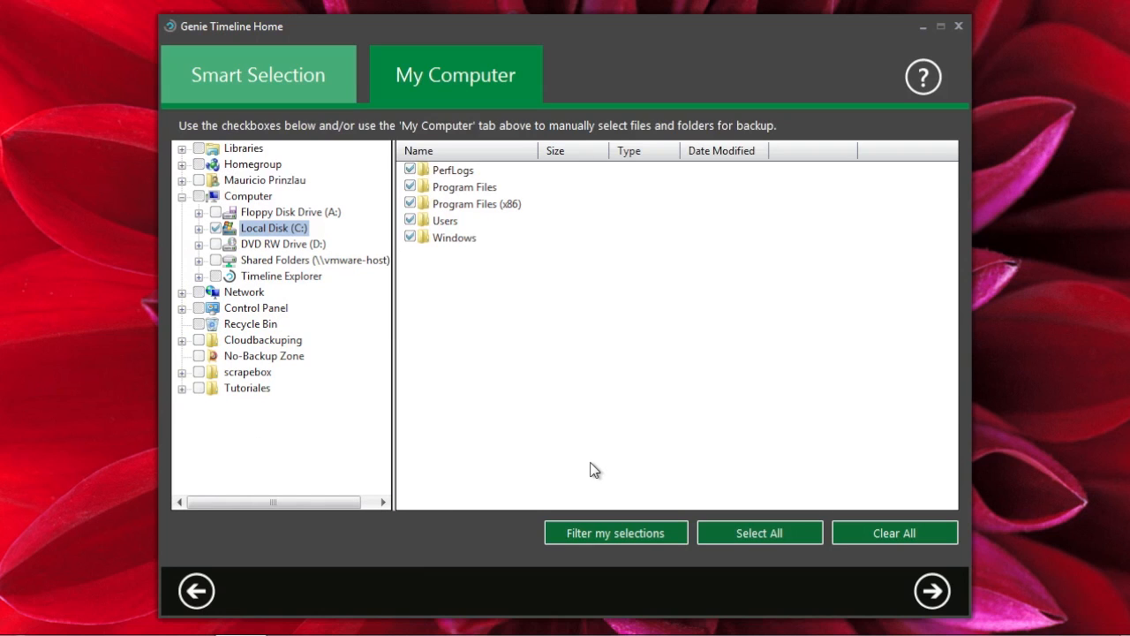
pyautogui.moveTo(524, 466)
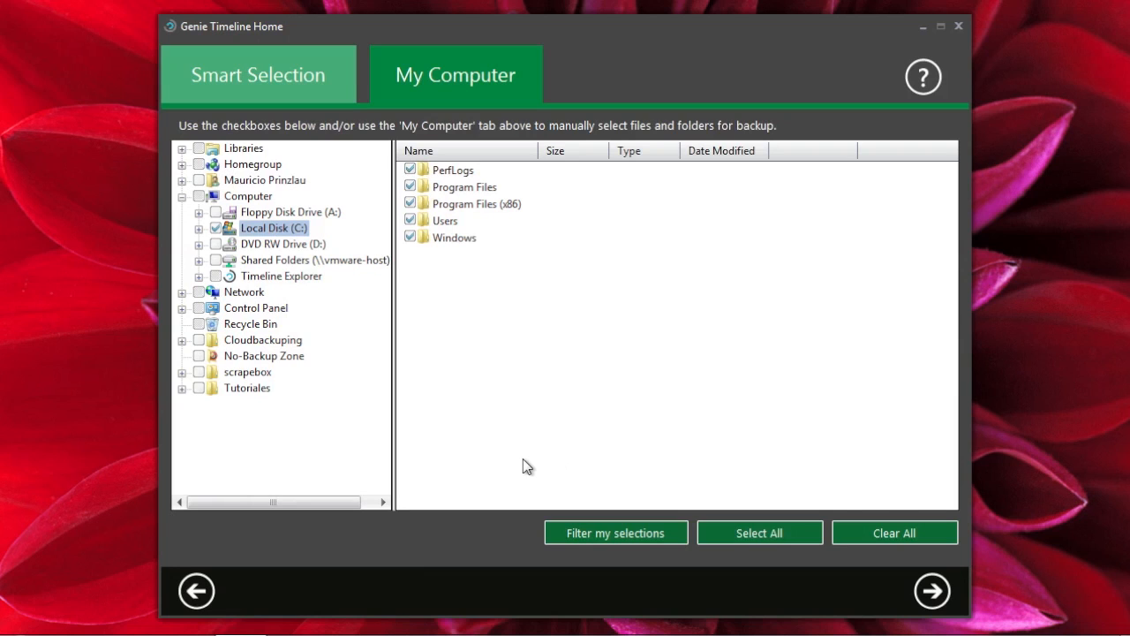
pyautogui.moveTo(661, 528)
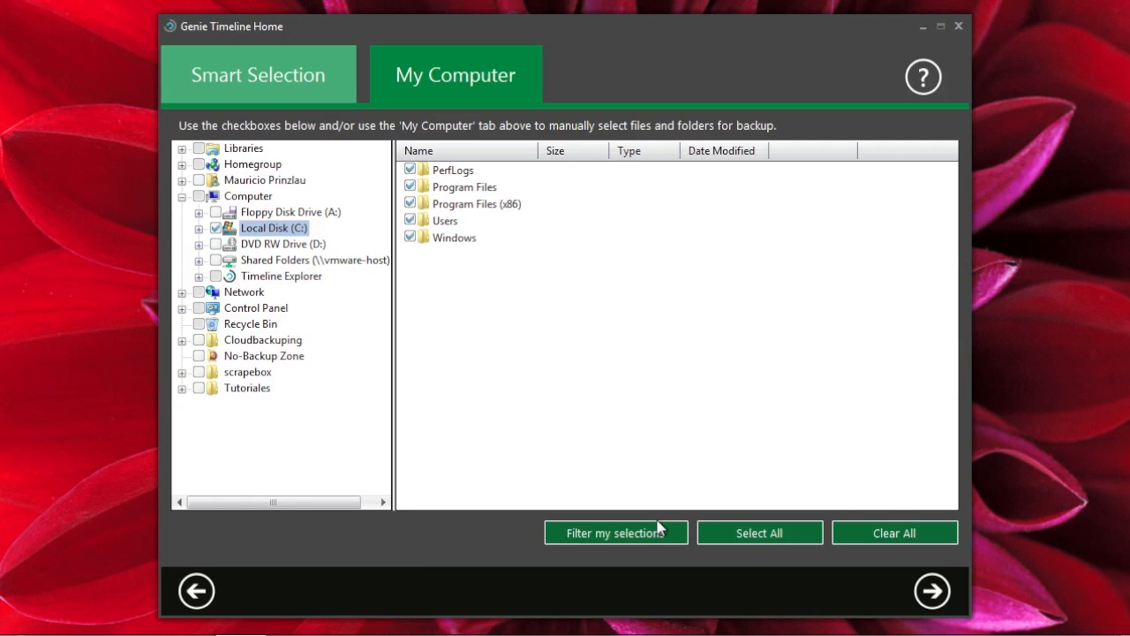
pyautogui.moveTo(931, 591)
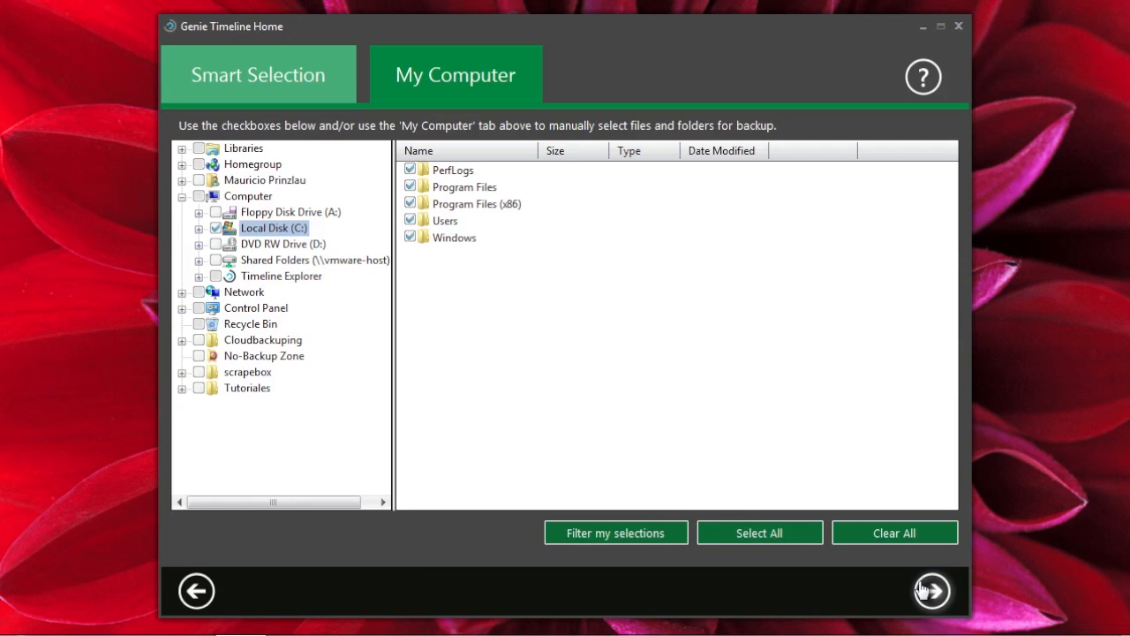
# Finish the wizard with compression left off and open the dashboard.
pyautogui.click(931, 591)
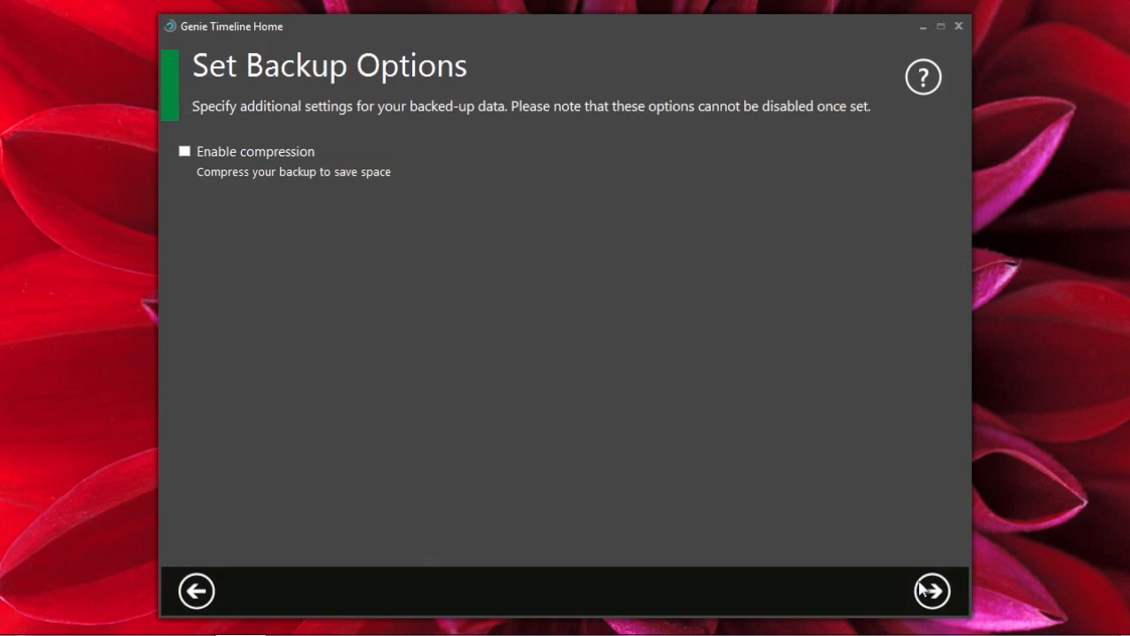
pyautogui.moveTo(200, 210)
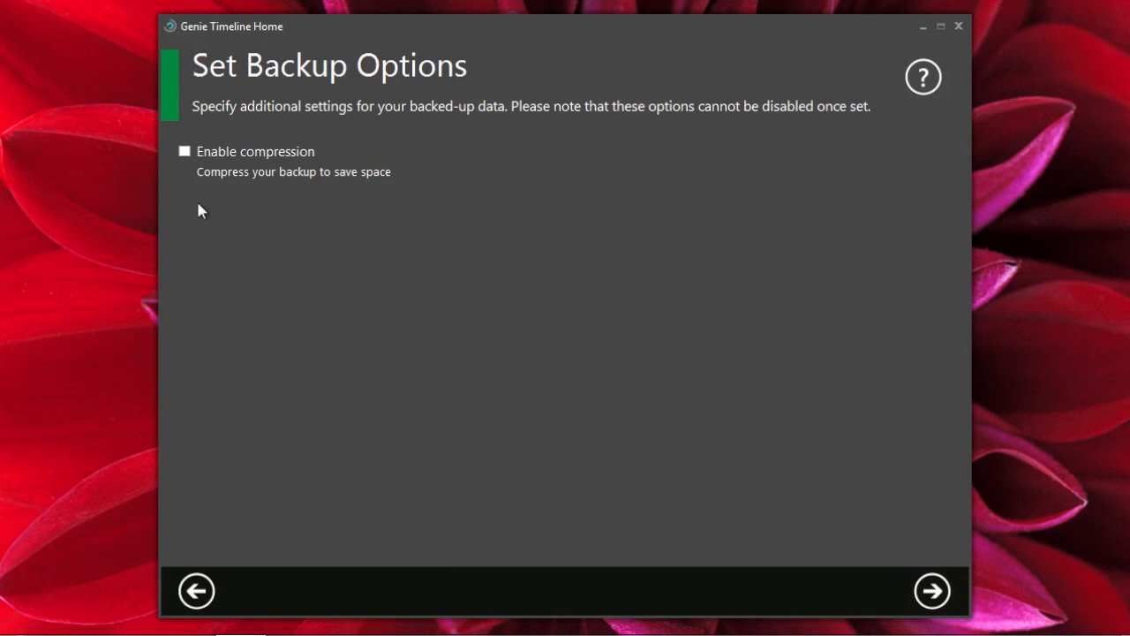
pyautogui.moveTo(448, 91)
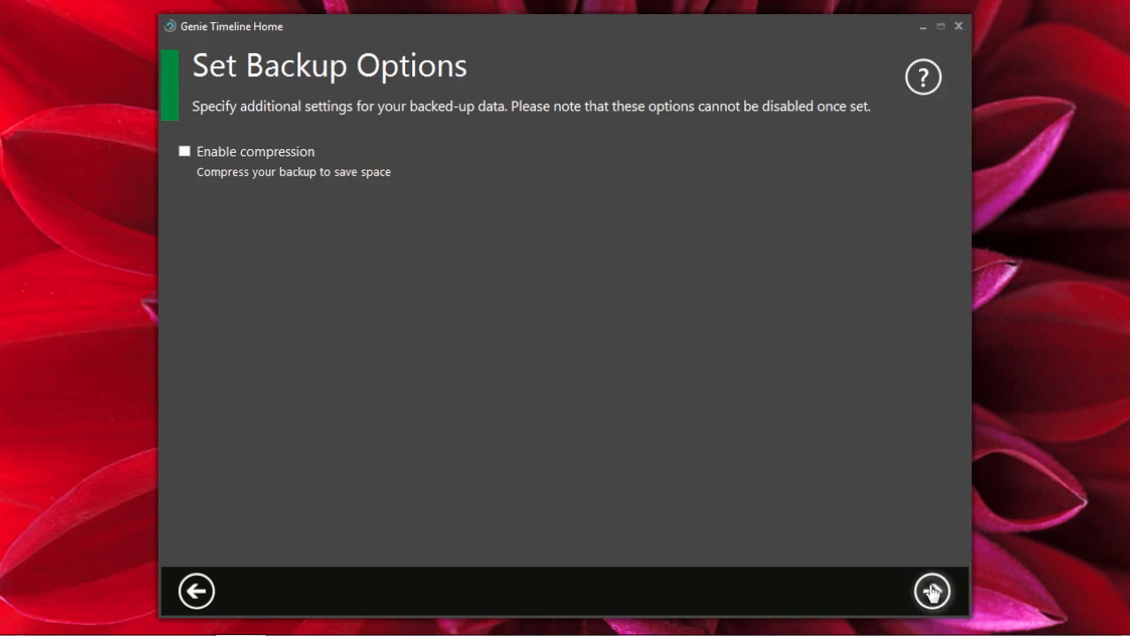
pyautogui.click(932, 591)
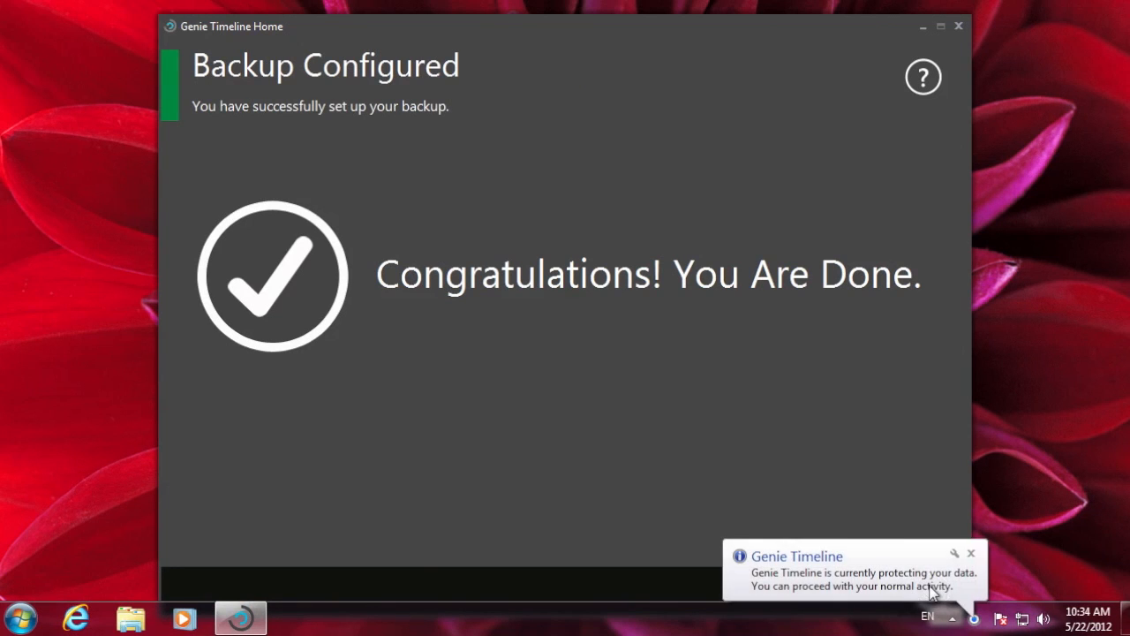
pyautogui.moveTo(353, 308)
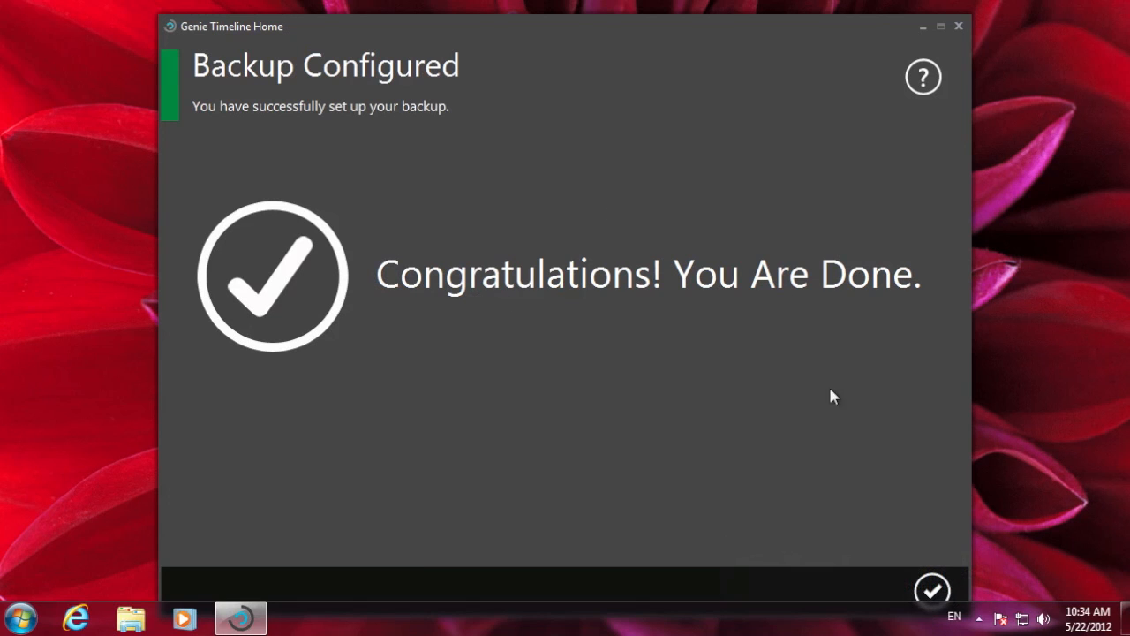
pyautogui.click(932, 590)
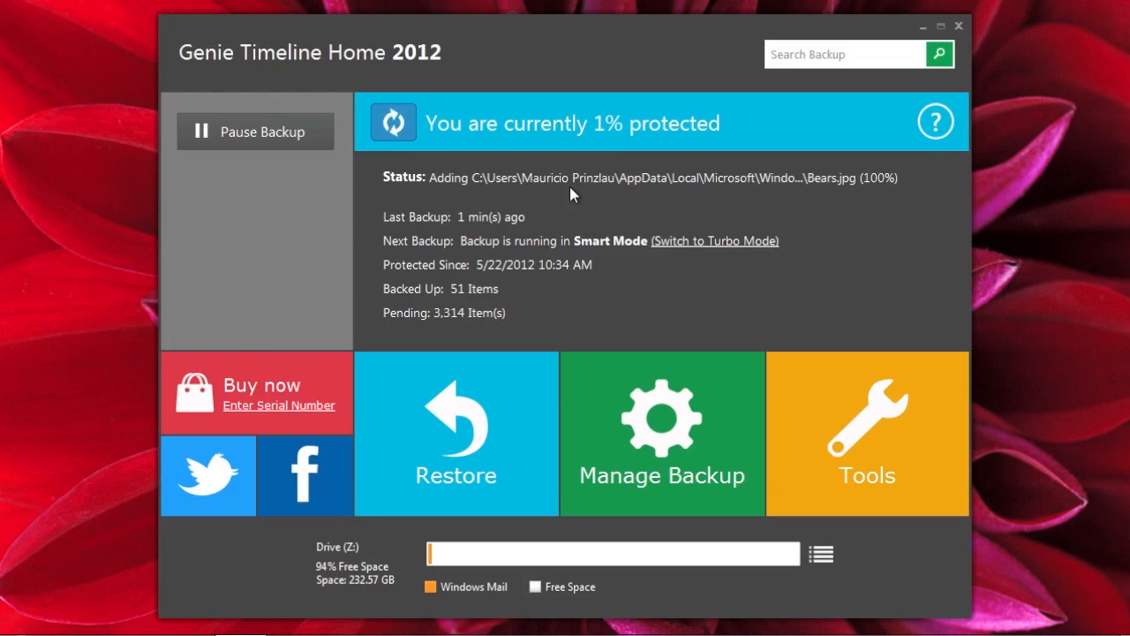
# Open Manage Backup, try the File Retention options, then leave retention disabled.
pyautogui.click(661, 432)
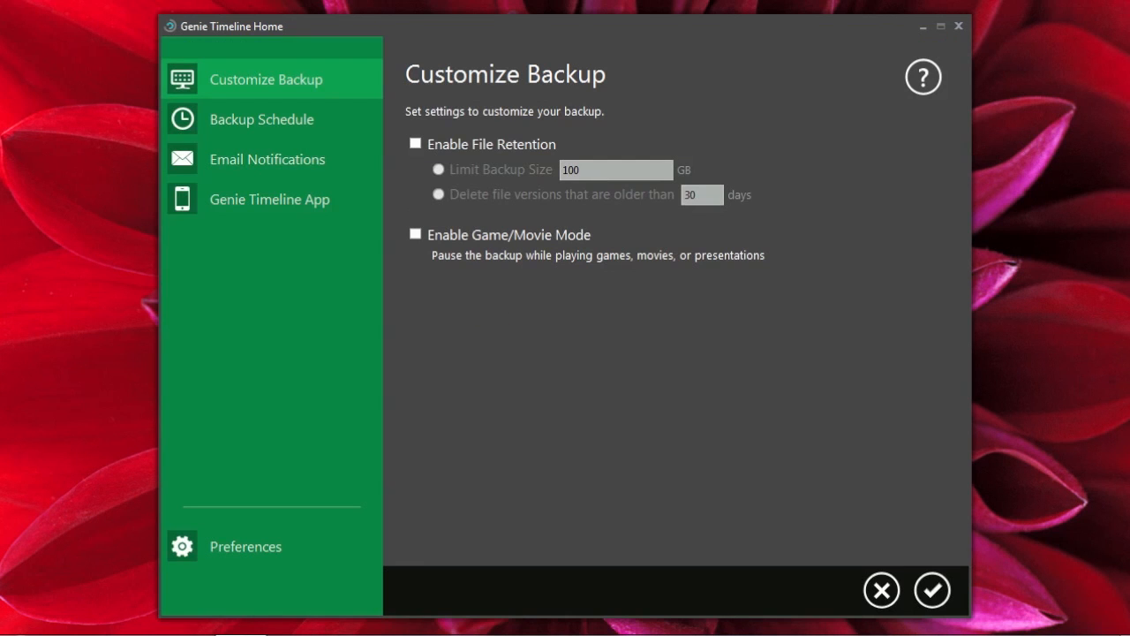
pyautogui.moveTo(253, 52)
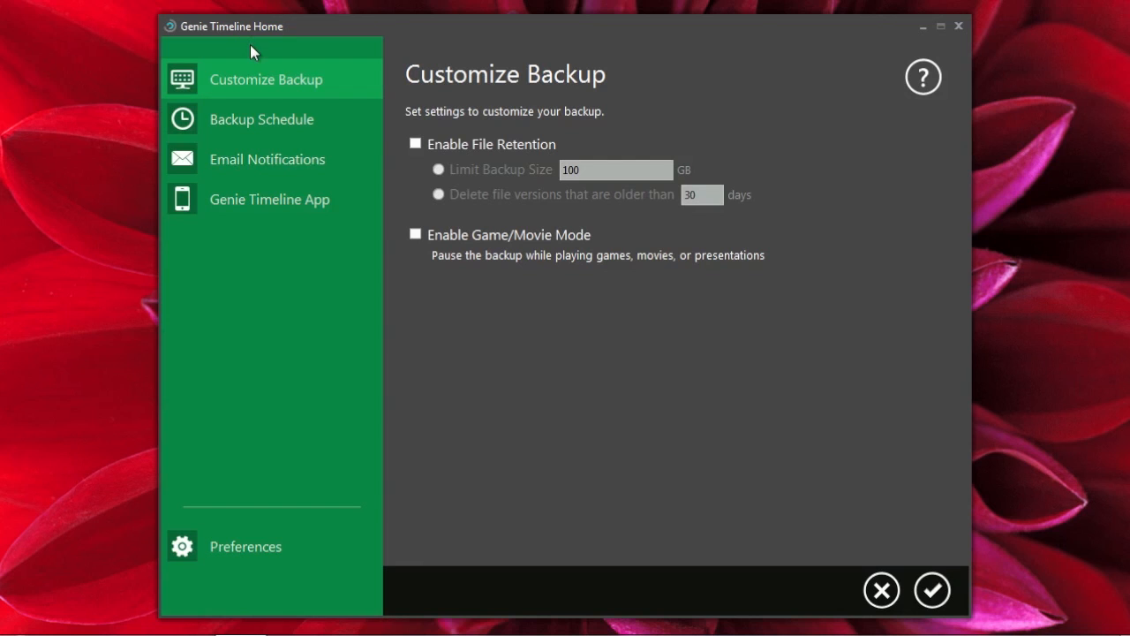
pyautogui.moveTo(369, 90)
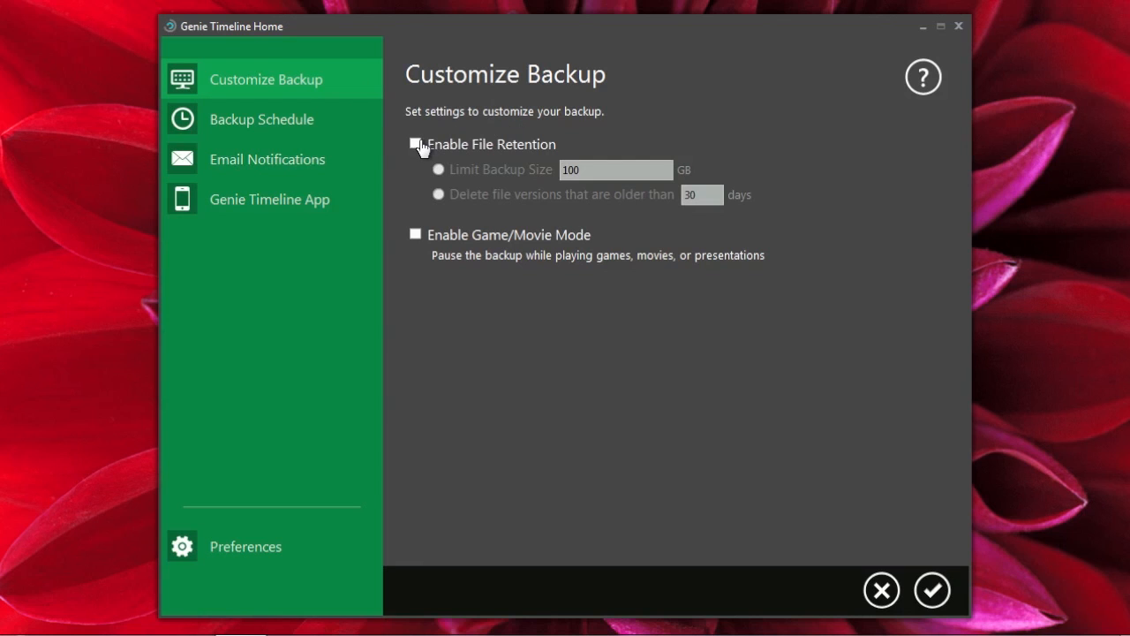
pyautogui.click(415, 144)
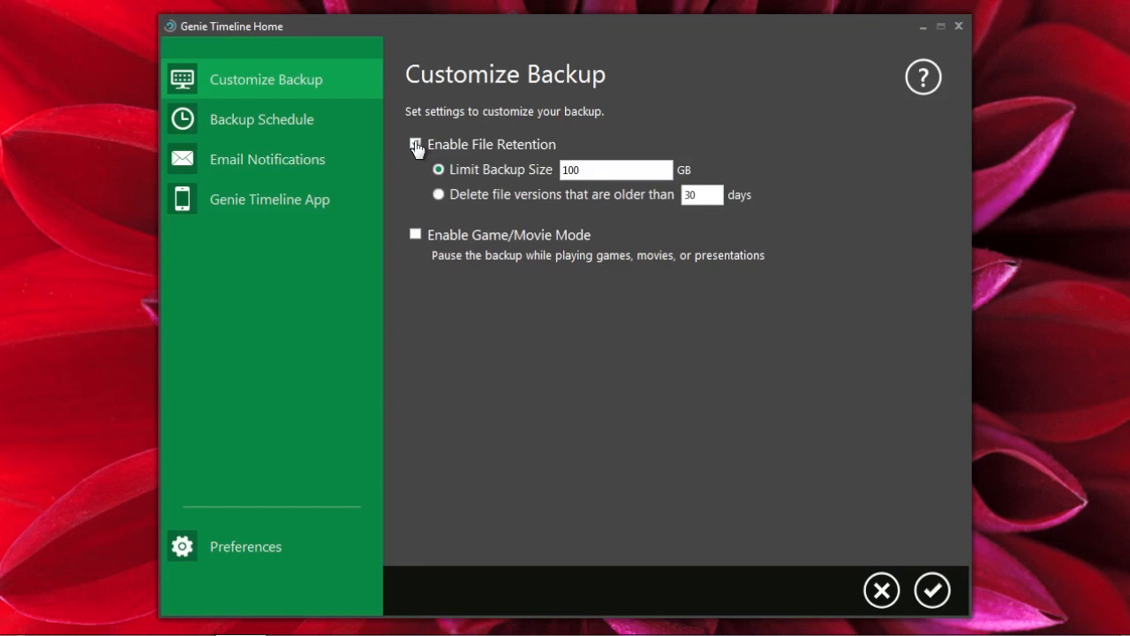
pyautogui.click(415, 144)
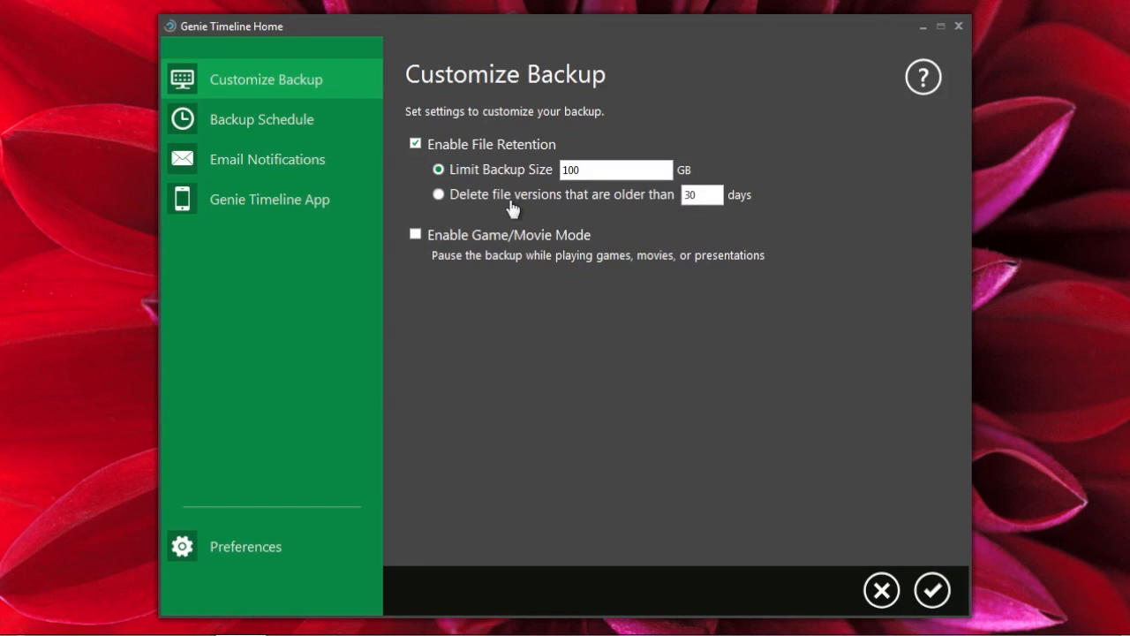
pyautogui.click(438, 194)
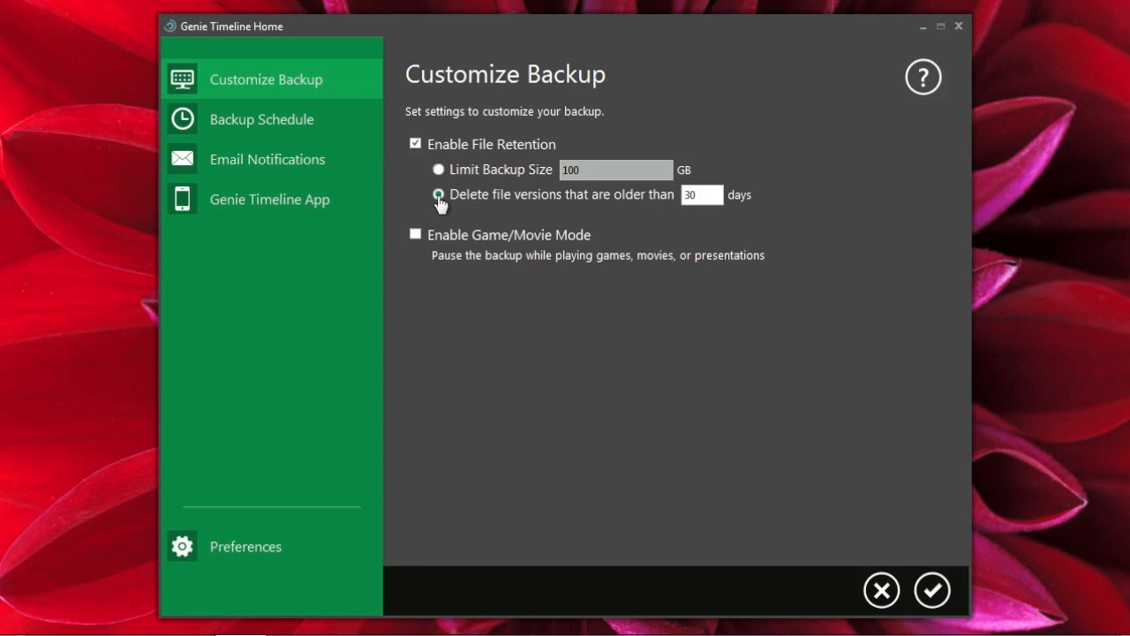
pyautogui.click(438, 194)
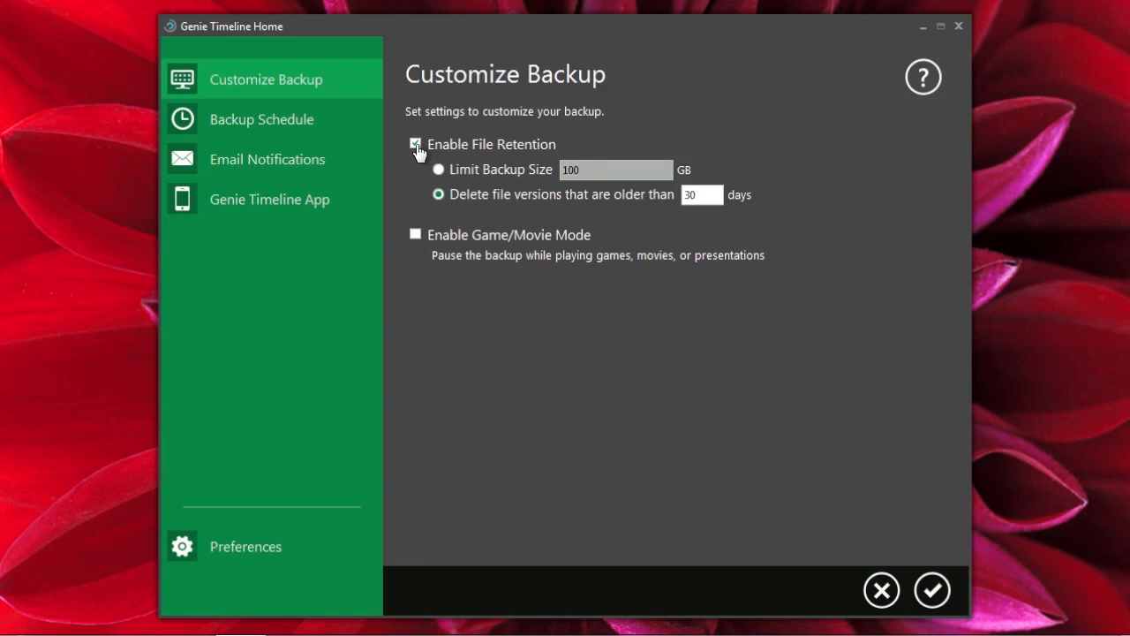
pyautogui.click(415, 144)
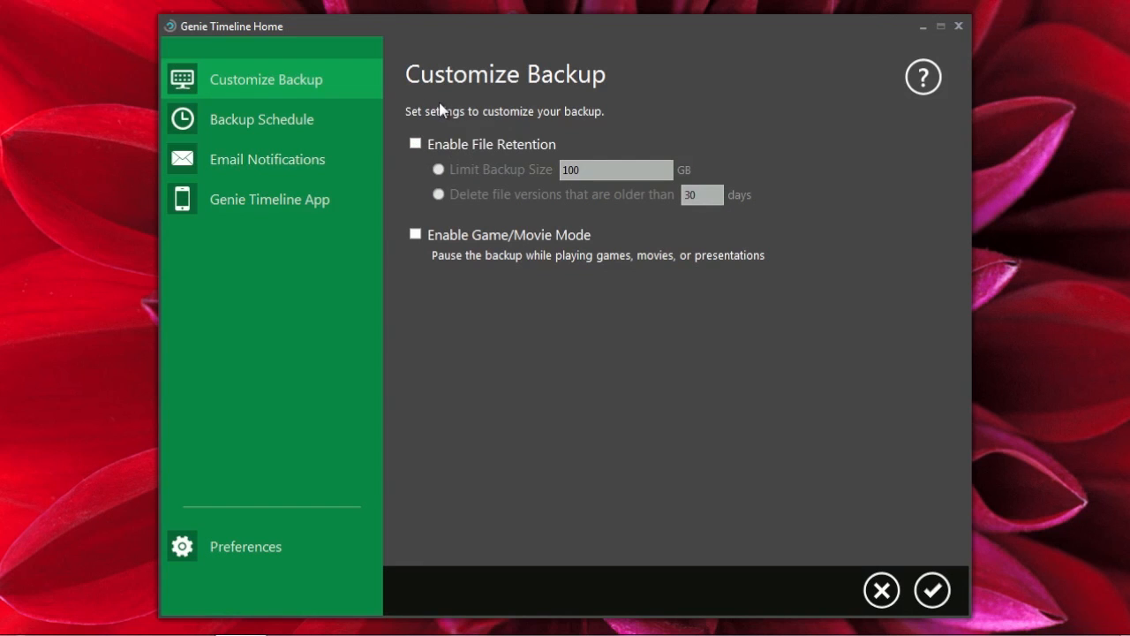
pyautogui.moveTo(442, 148)
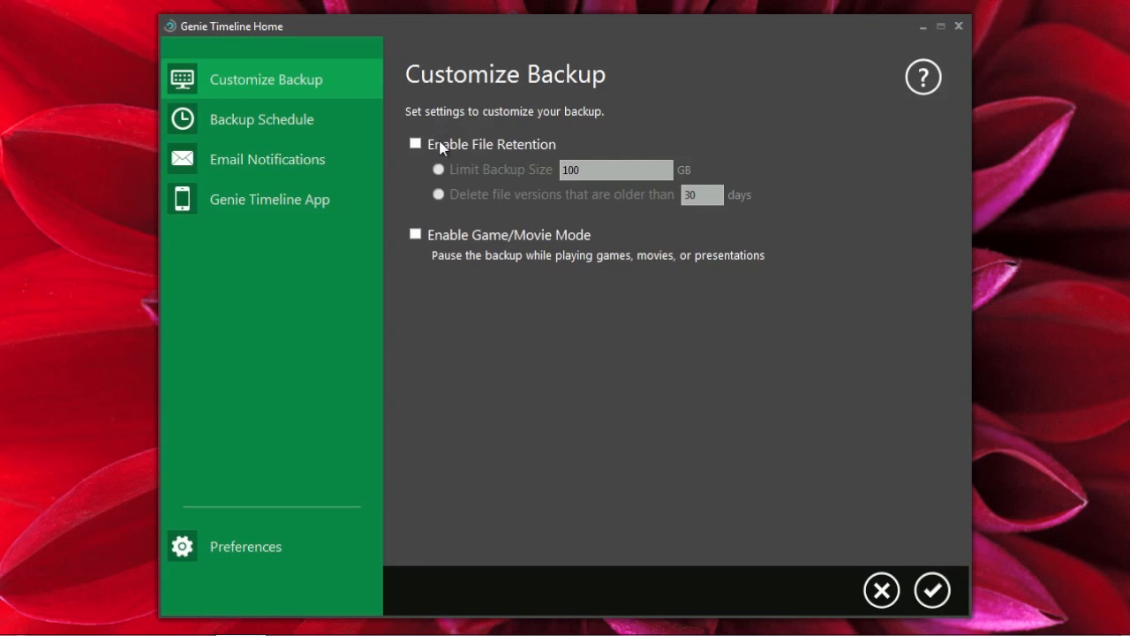
pyautogui.moveTo(456, 155)
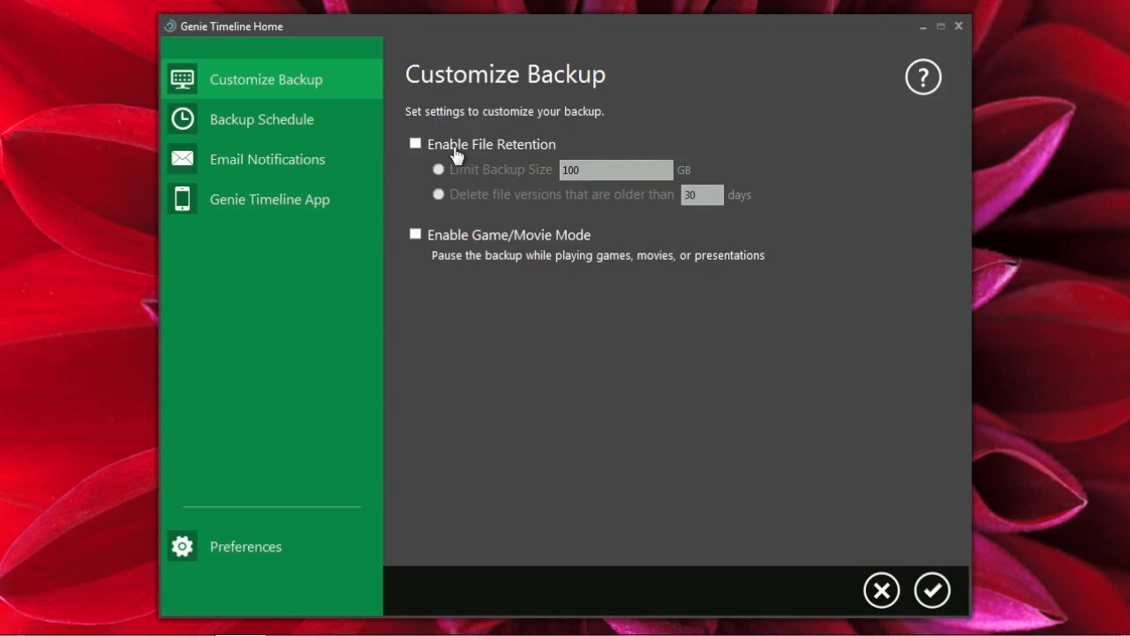
pyautogui.moveTo(457, 164)
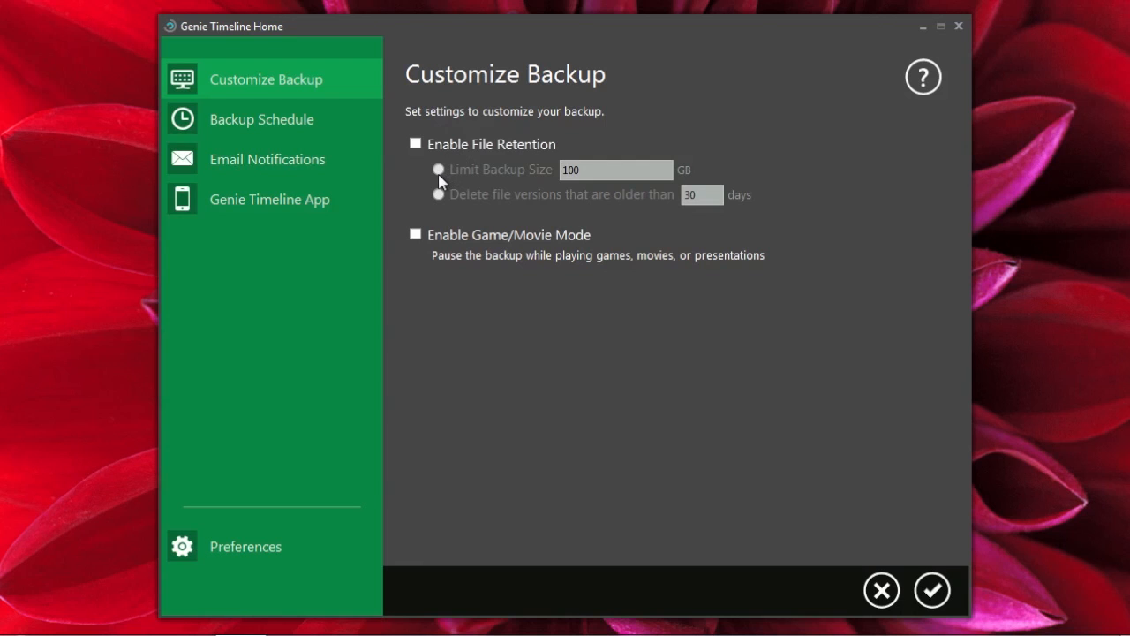
pyautogui.moveTo(434, 218)
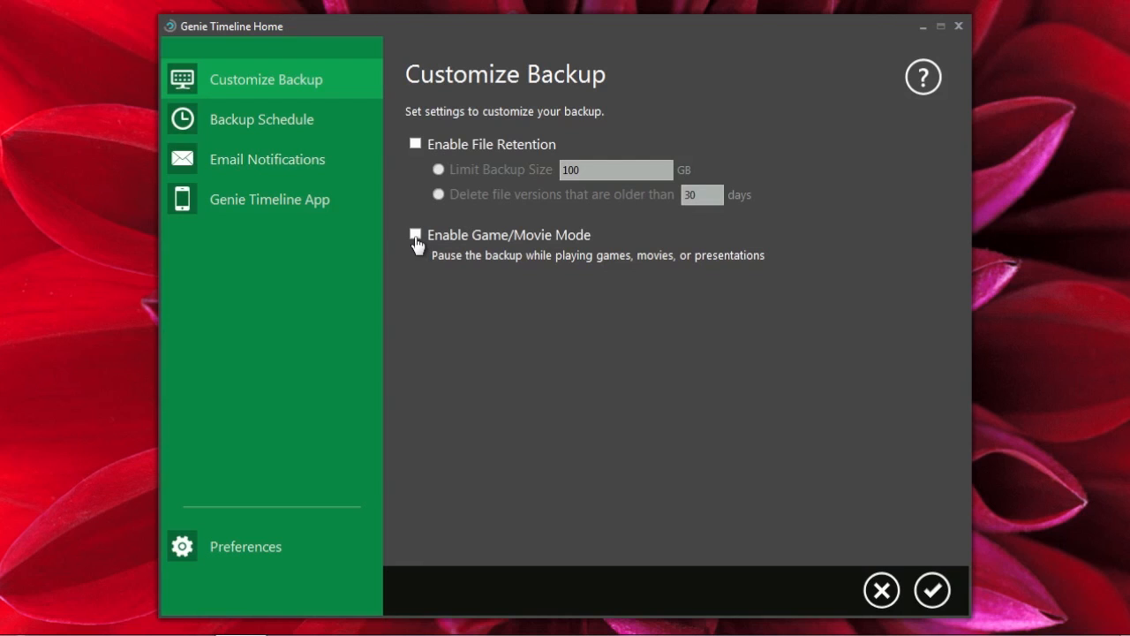
pyautogui.moveTo(468, 247)
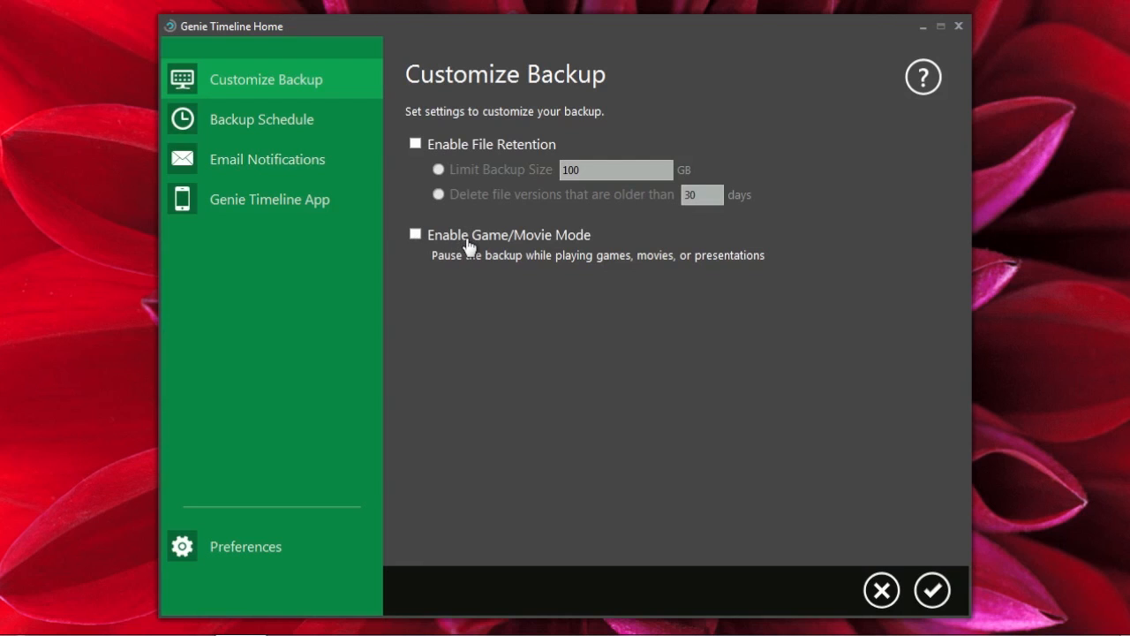
pyautogui.moveTo(442, 264)
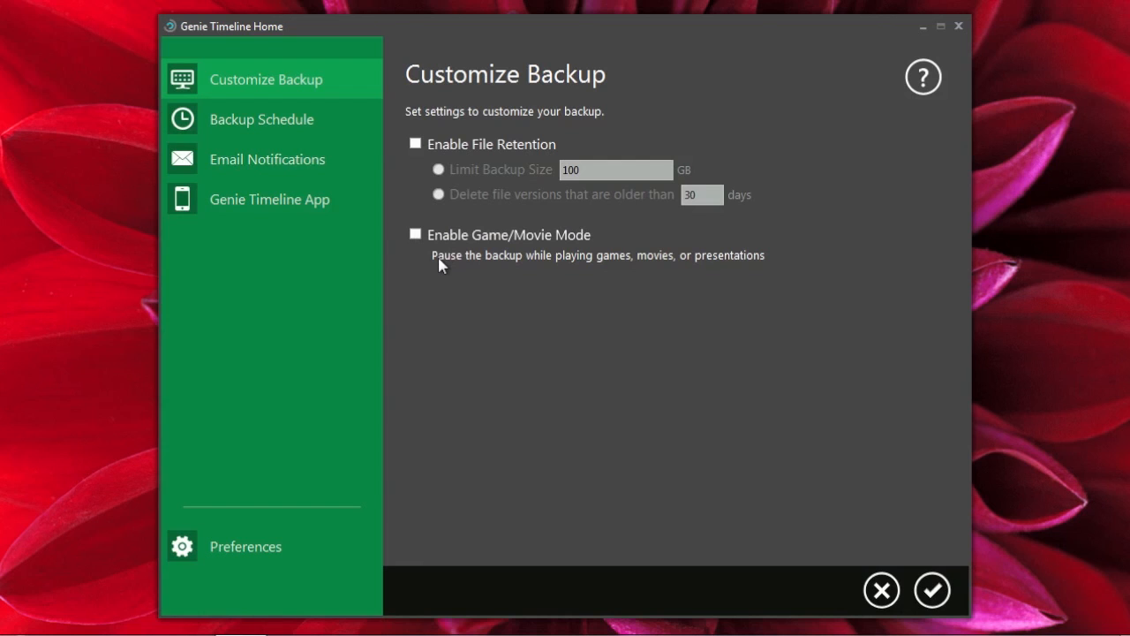
pyautogui.moveTo(437, 259)
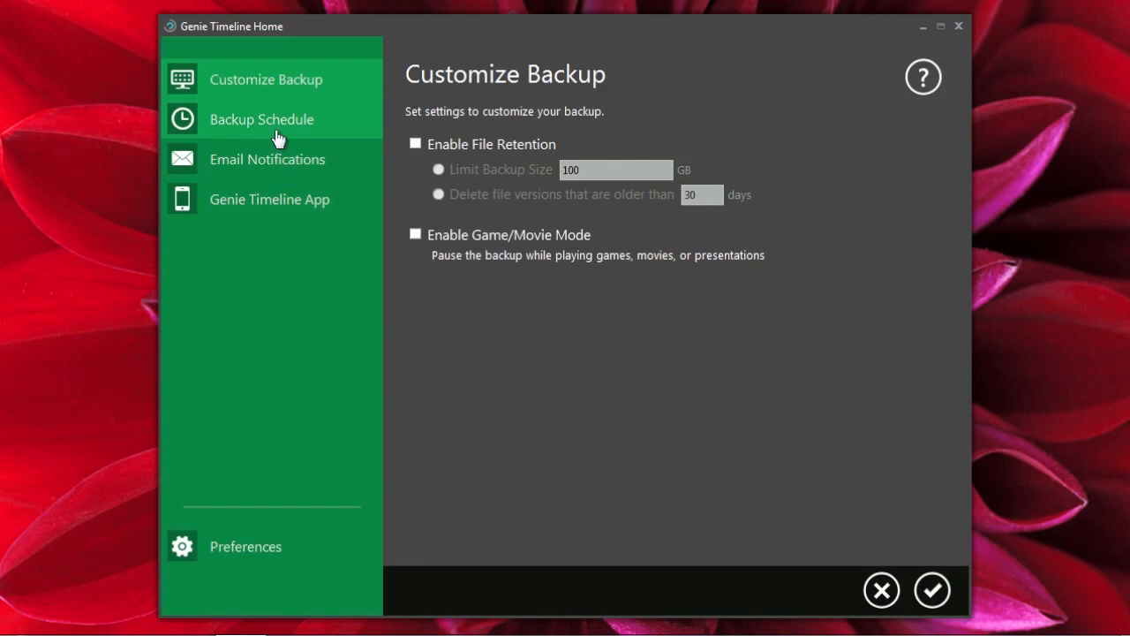
# Set Backup Schedule to a specific interval running every 1 hr.
pyautogui.click(261, 119)
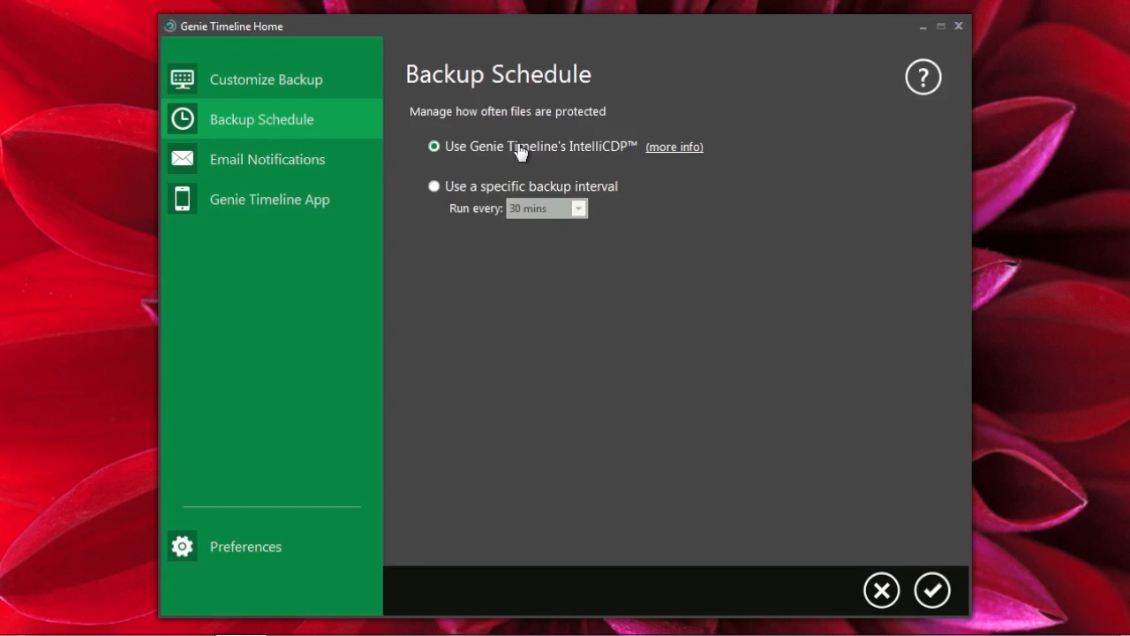
pyautogui.moveTo(685, 154)
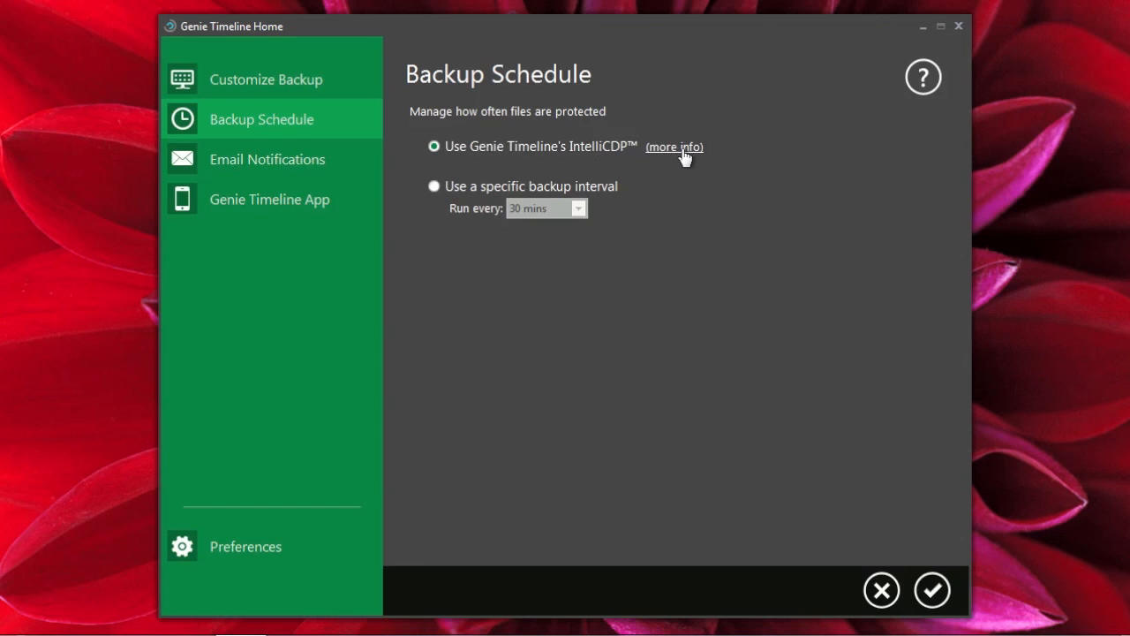
pyautogui.moveTo(674, 147)
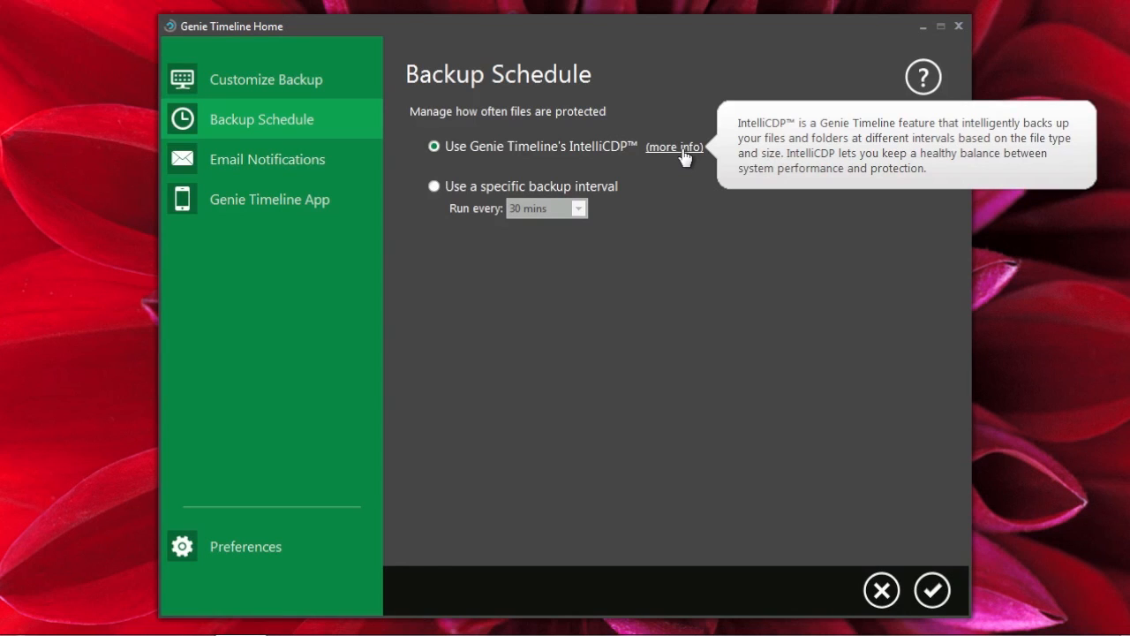
pyautogui.moveTo(497, 222)
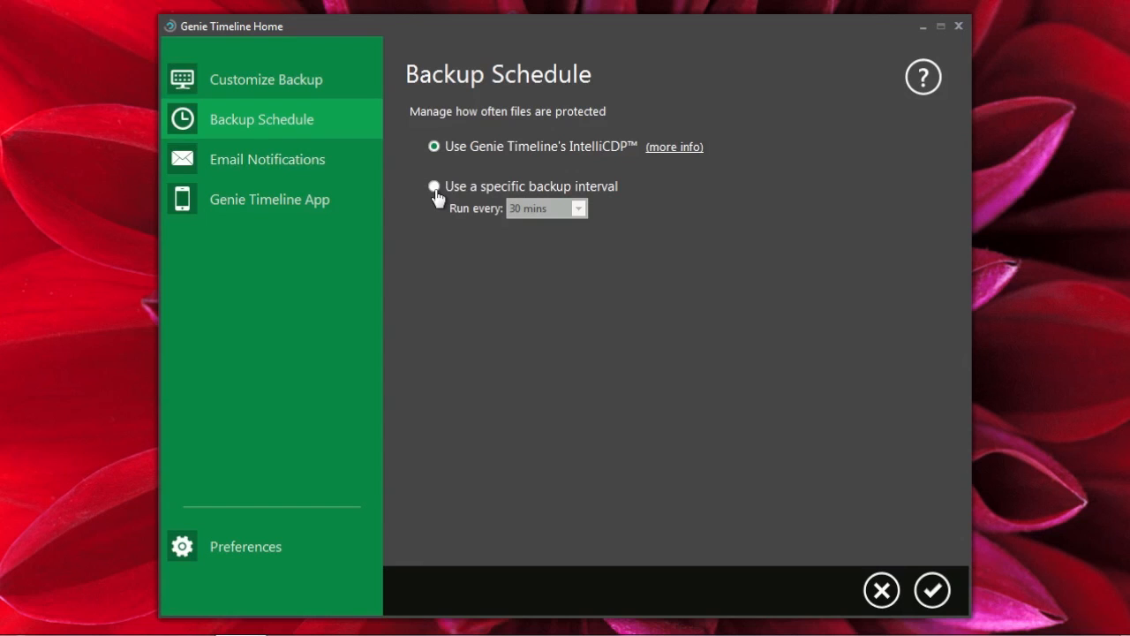
pyautogui.click(433, 186)
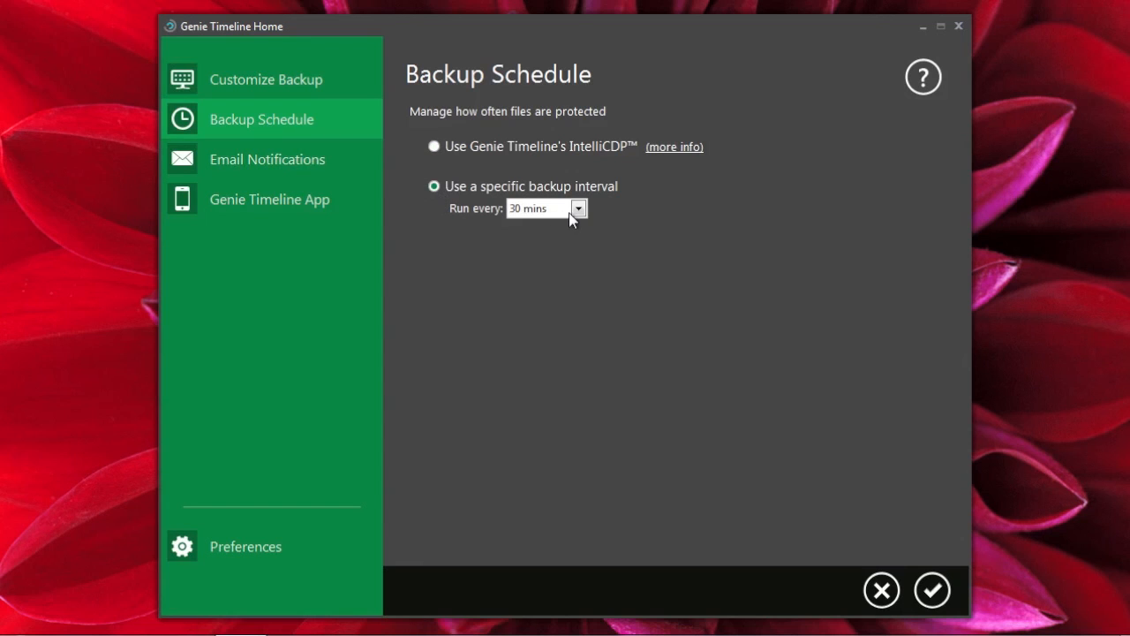
pyautogui.click(547, 209)
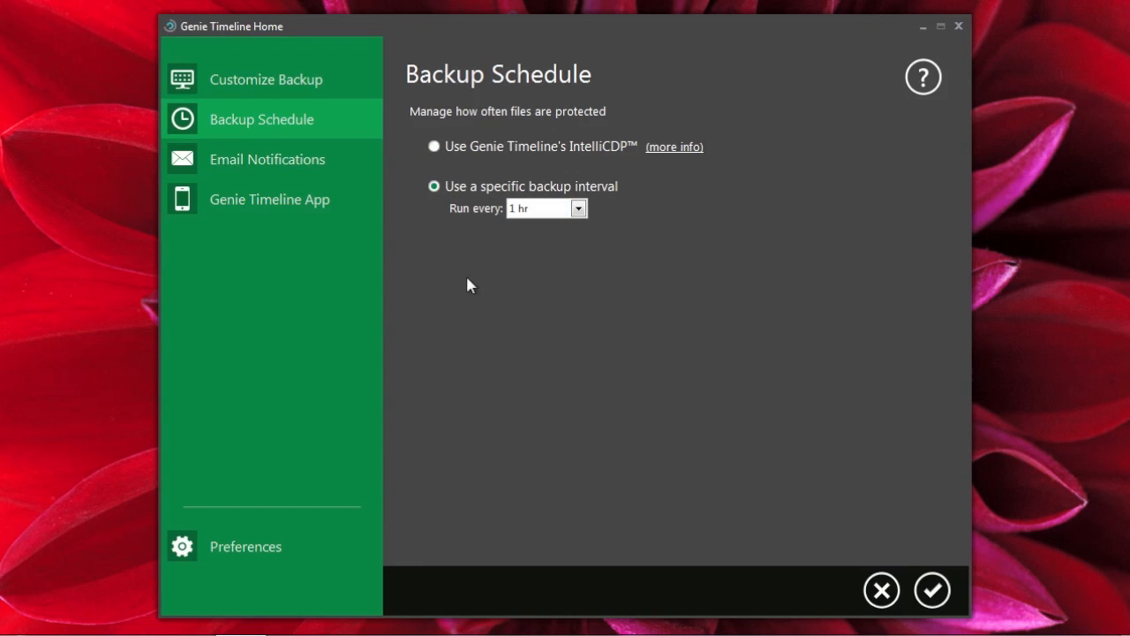
pyautogui.click(267, 158)
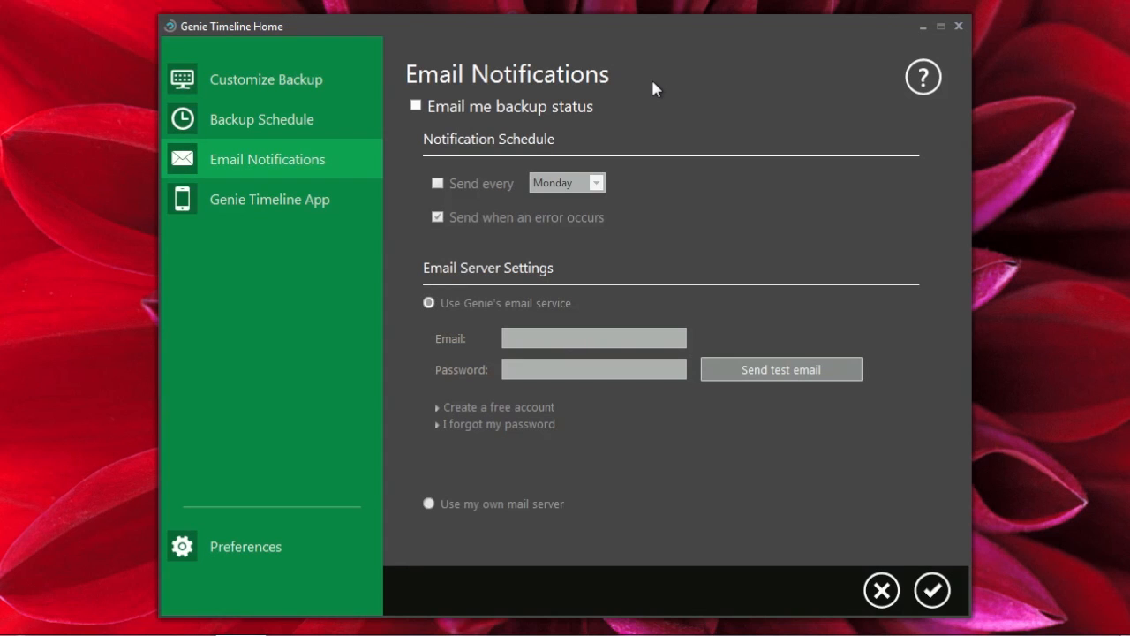
pyautogui.moveTo(579, 160)
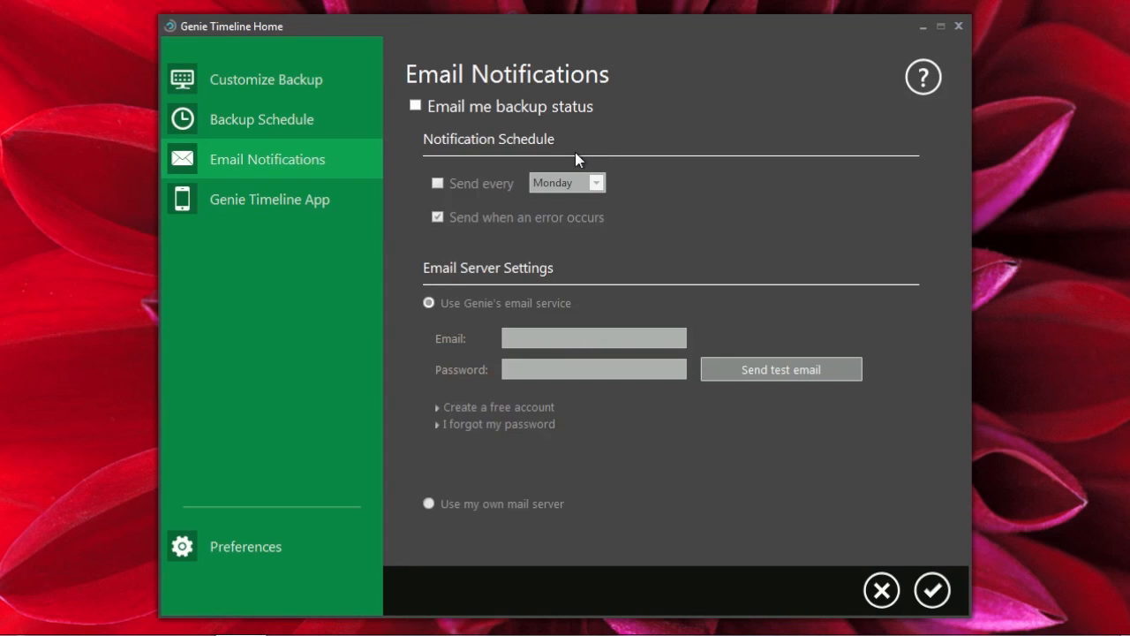
pyautogui.moveTo(440, 382)
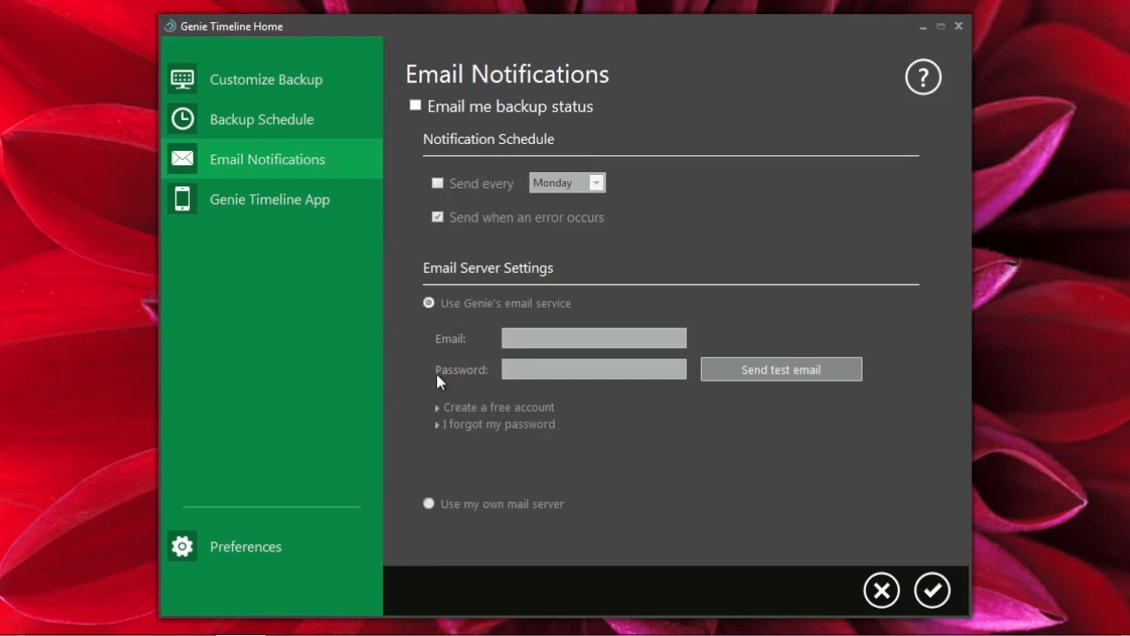
pyautogui.moveTo(418, 166)
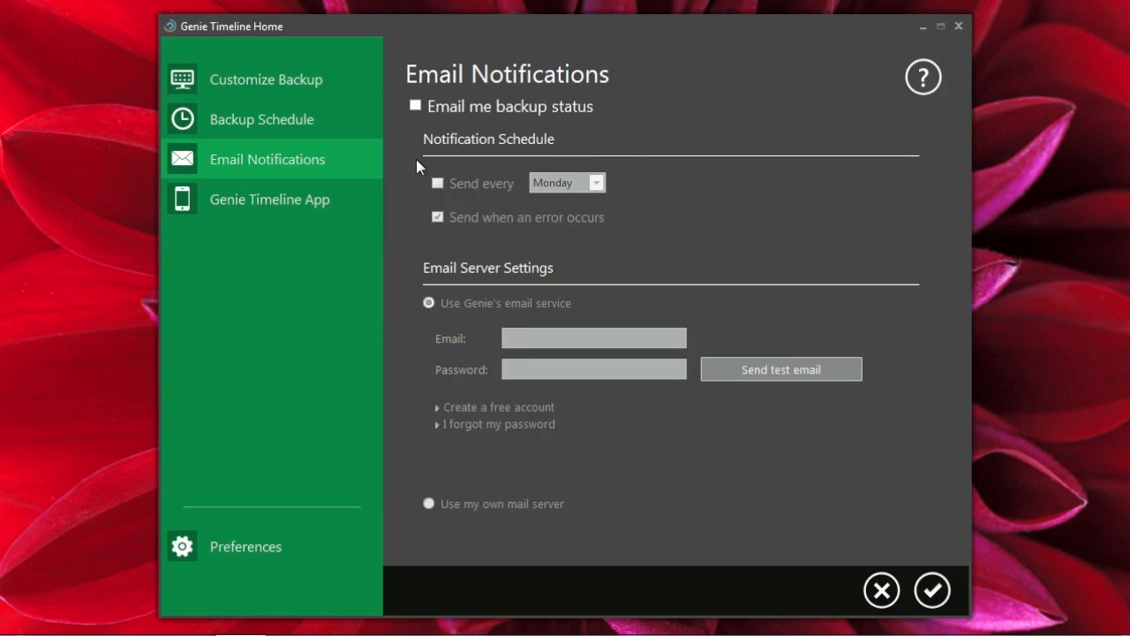
pyautogui.moveTo(385, 422)
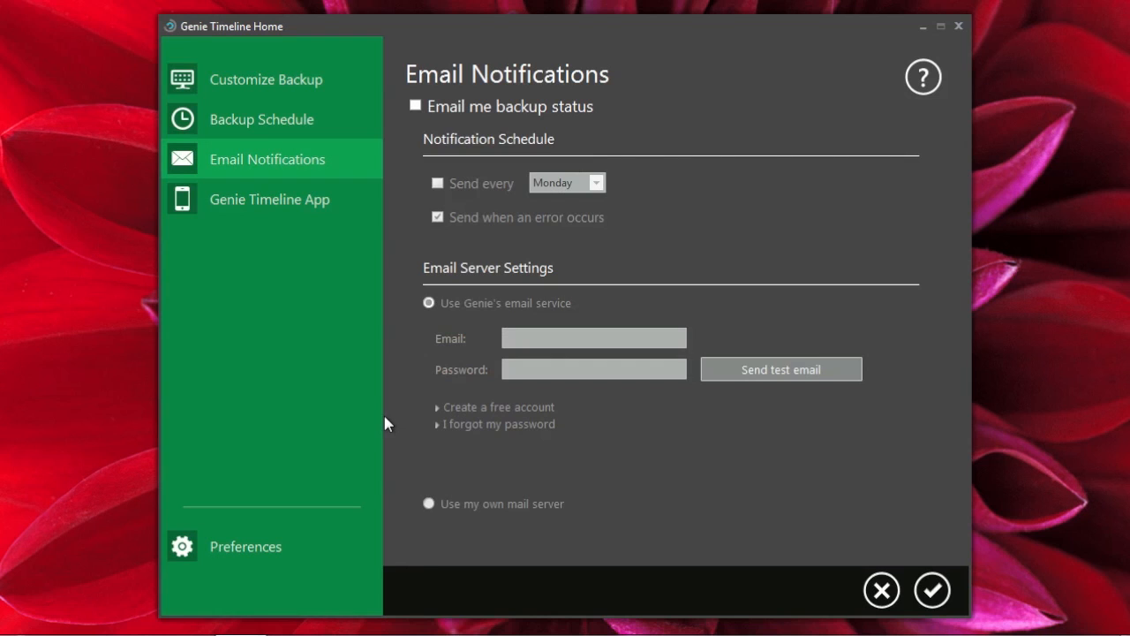
pyautogui.moveTo(287, 320)
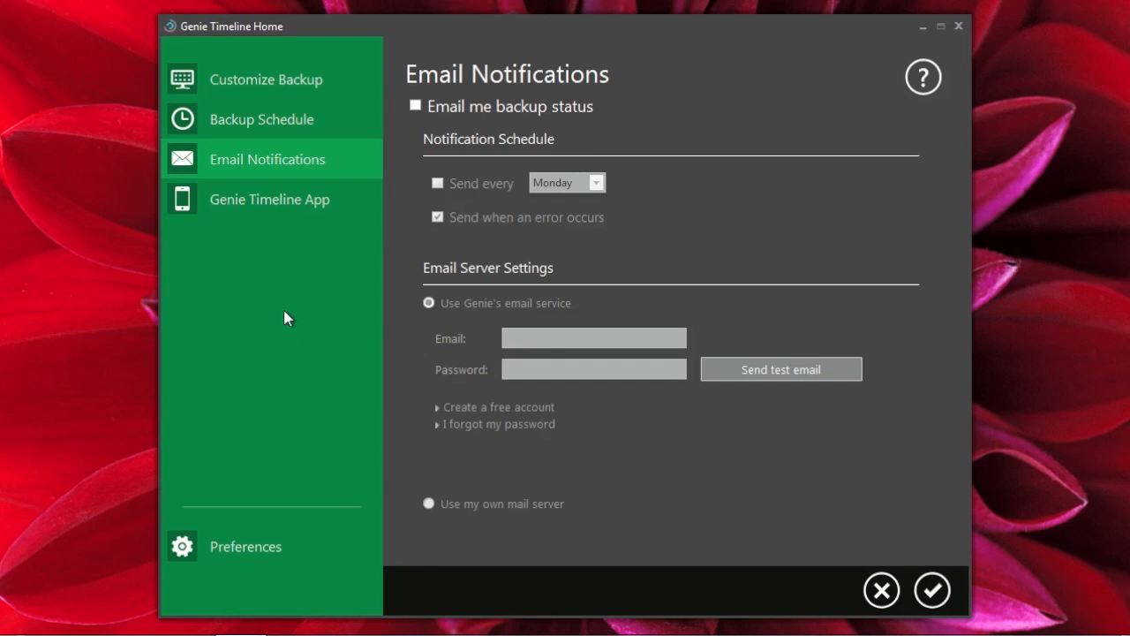
pyautogui.moveTo(295, 317)
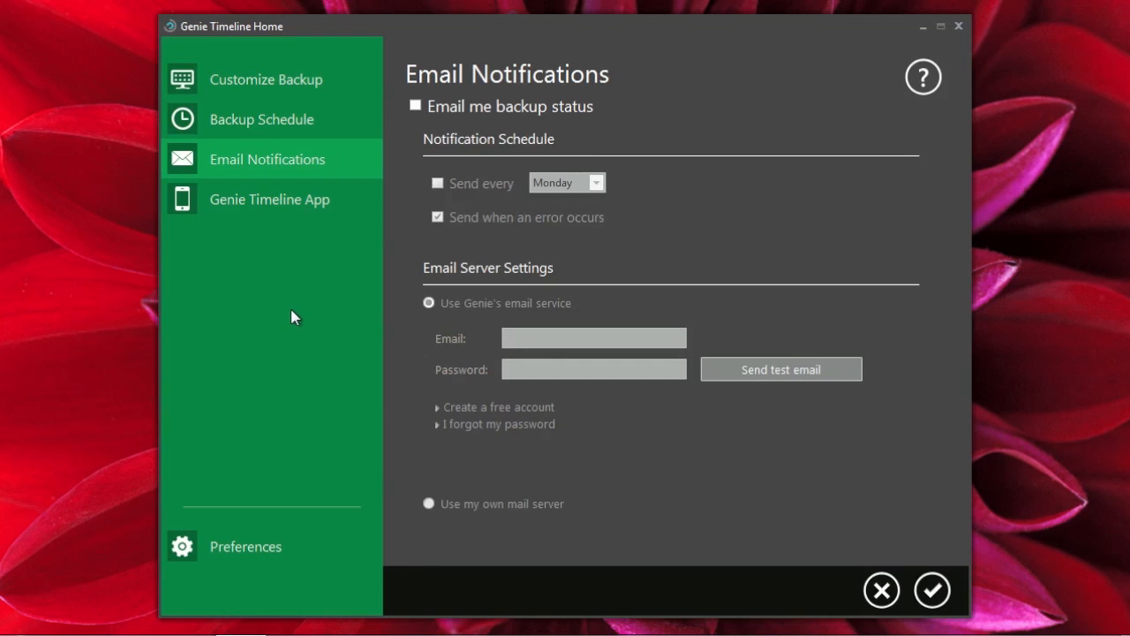
pyautogui.moveTo(281, 197)
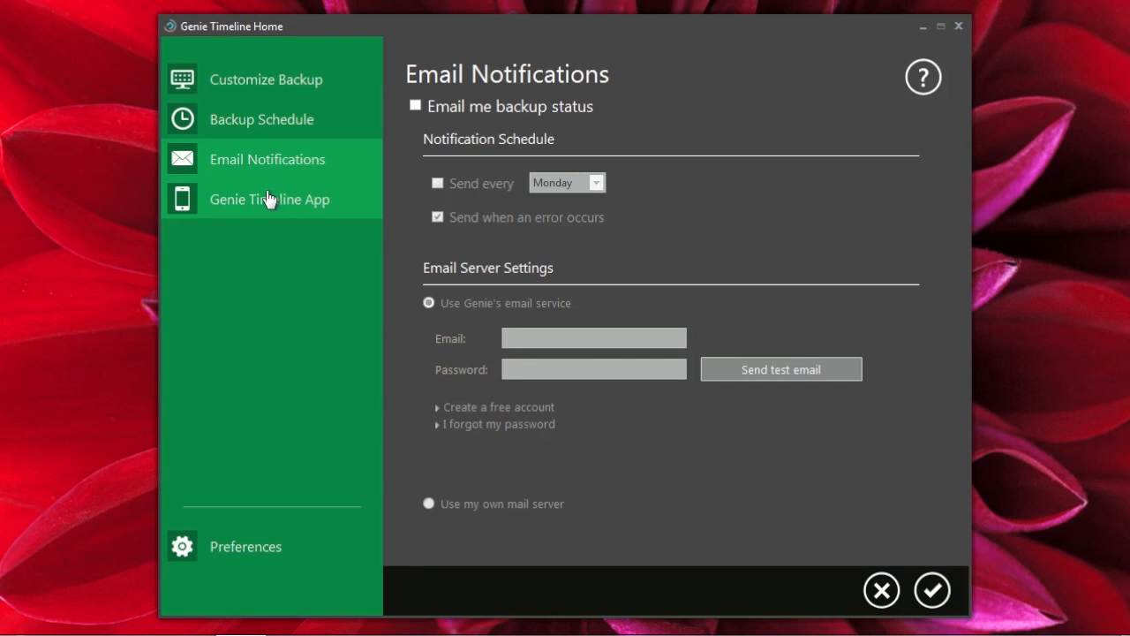
# View the Genie Timeline App page, save the settings, and dismiss the confirmation.
pyautogui.click(270, 198)
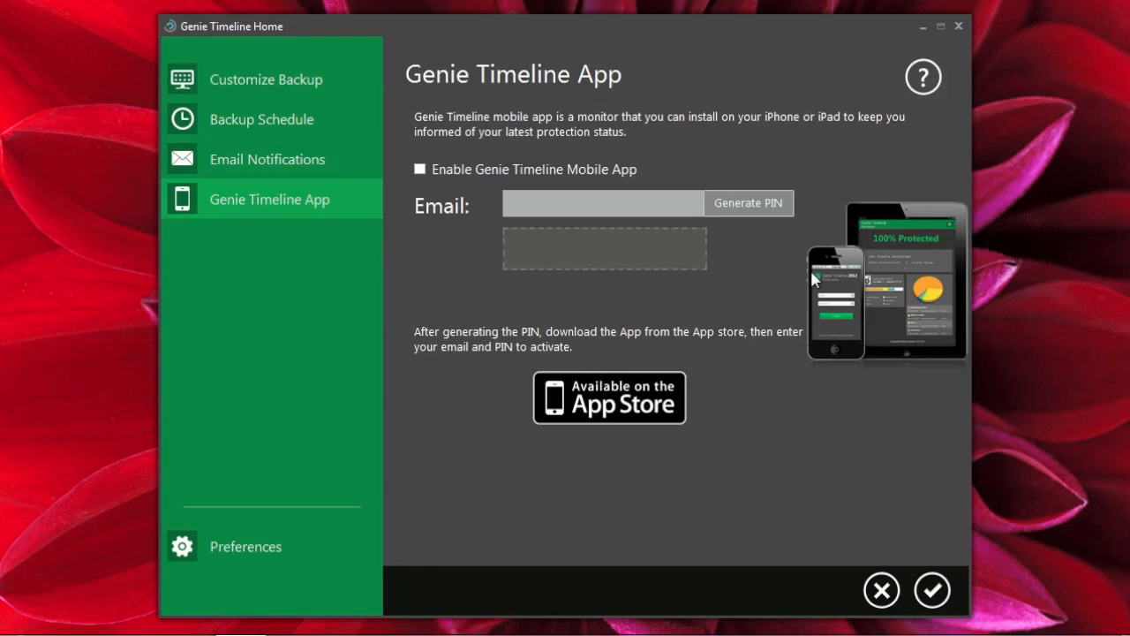
pyautogui.moveTo(852, 283)
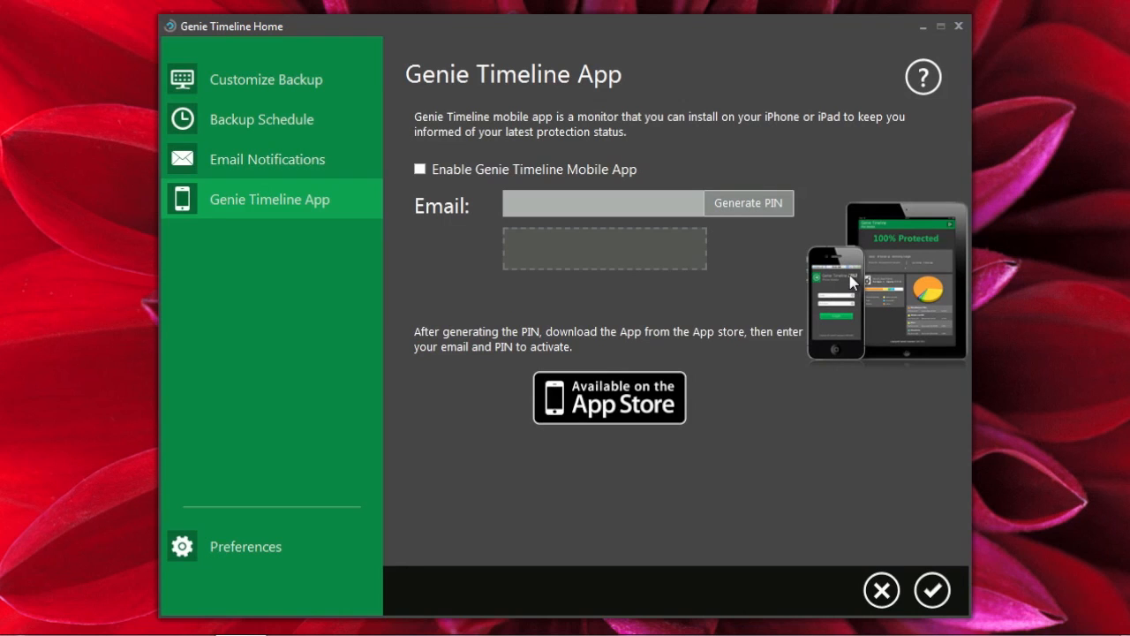
pyautogui.moveTo(738, 627)
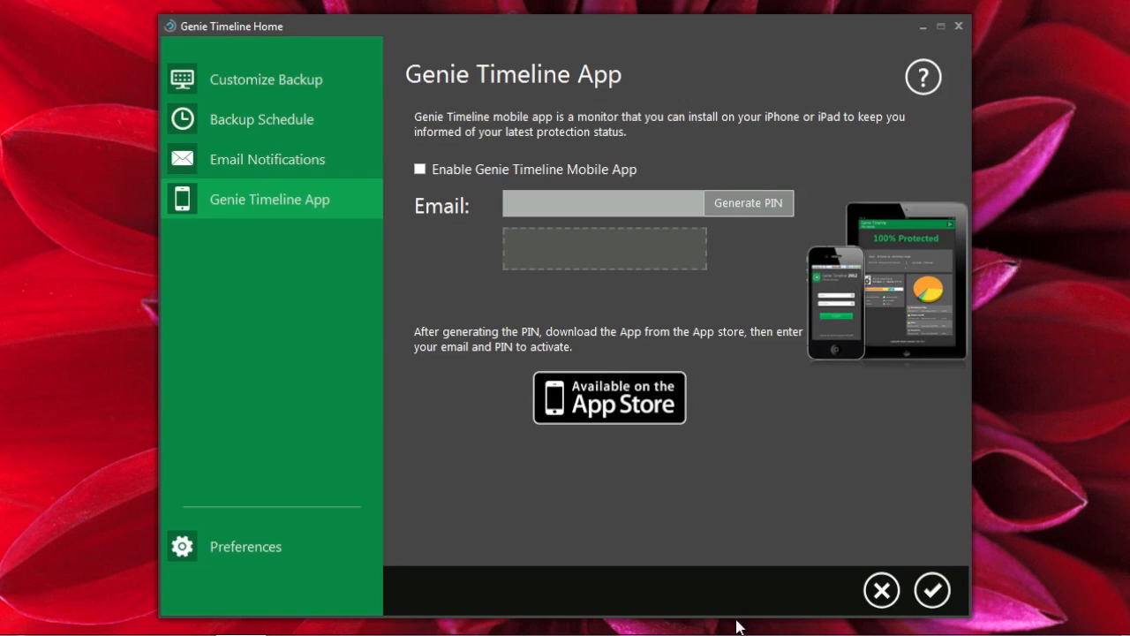
pyautogui.click(931, 589)
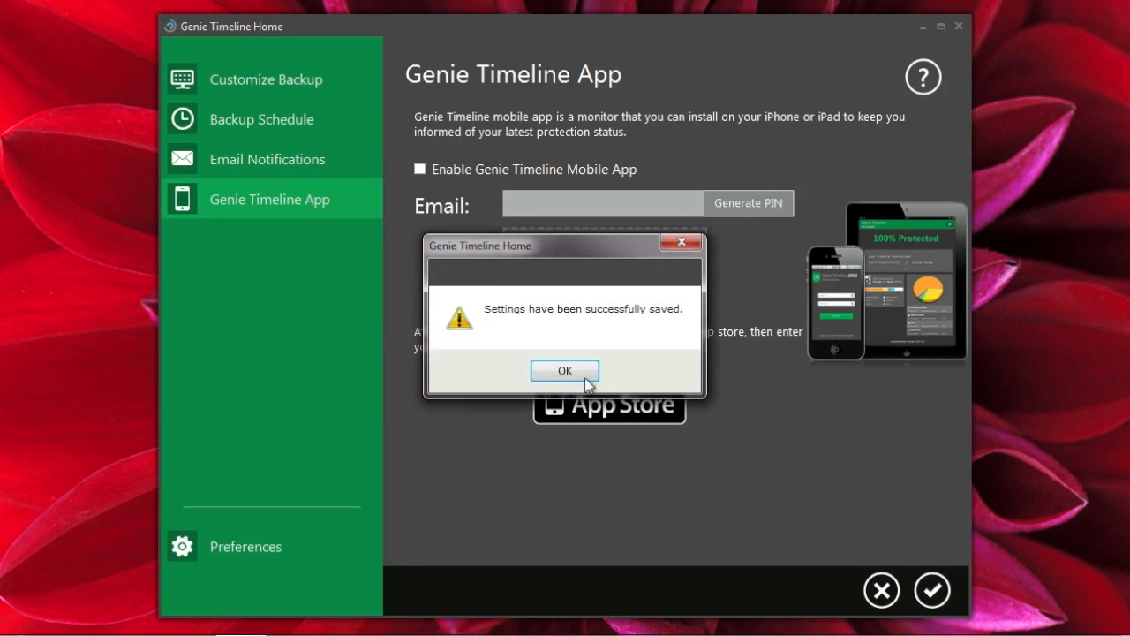
pyautogui.click(564, 370)
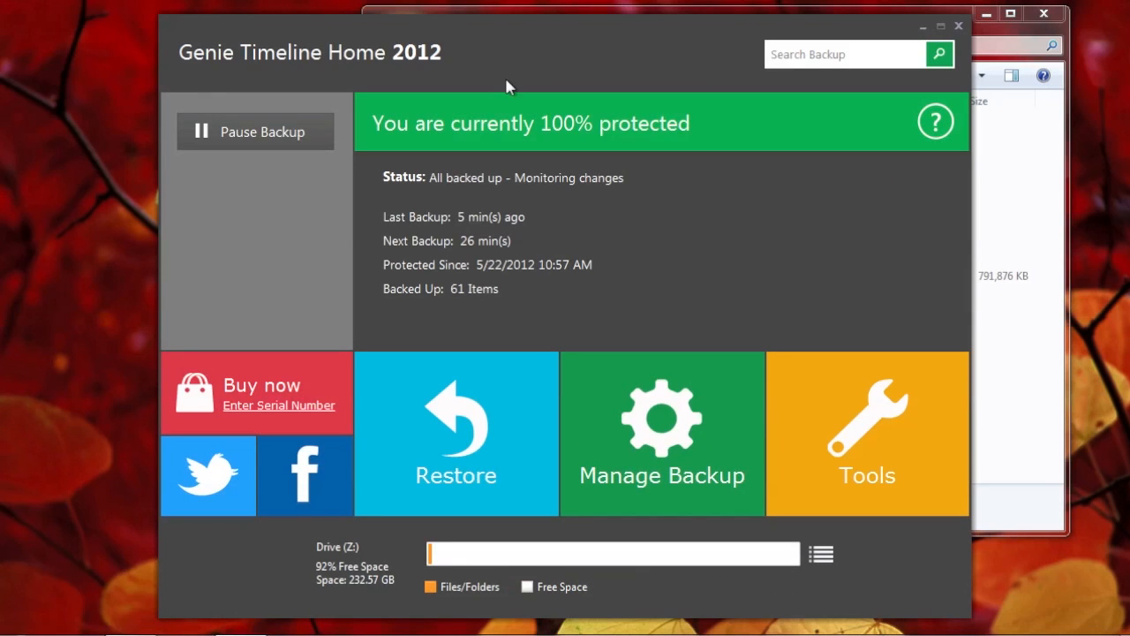
pyautogui.moveTo(768, 123)
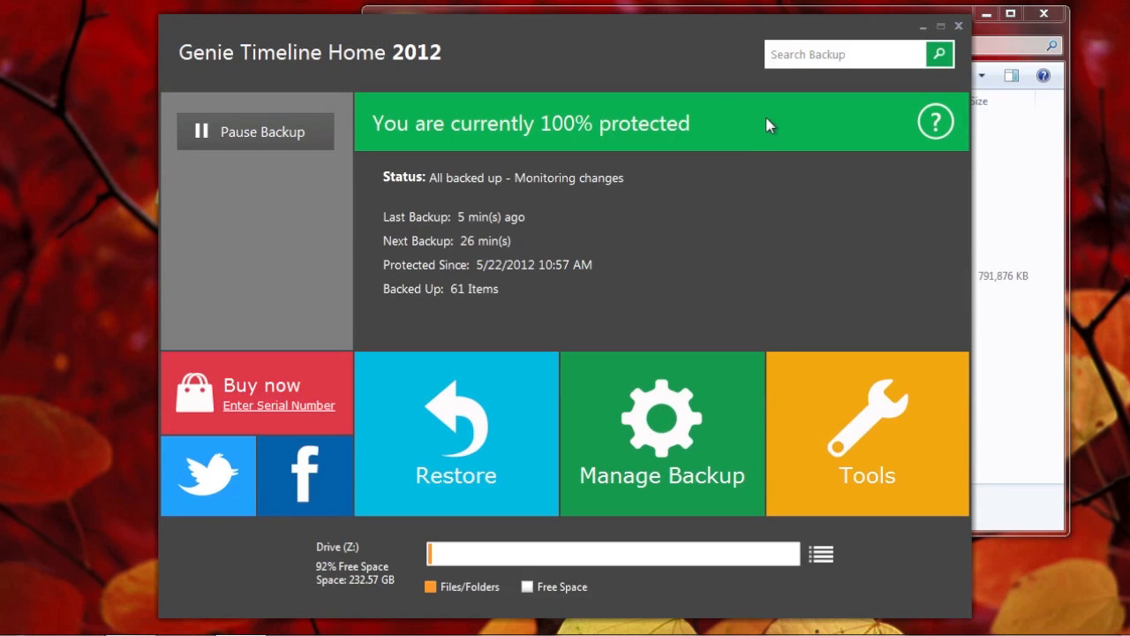
# Choose Restore, then Restore from Timeline to open Timeline Explorer.
pyautogui.click(456, 432)
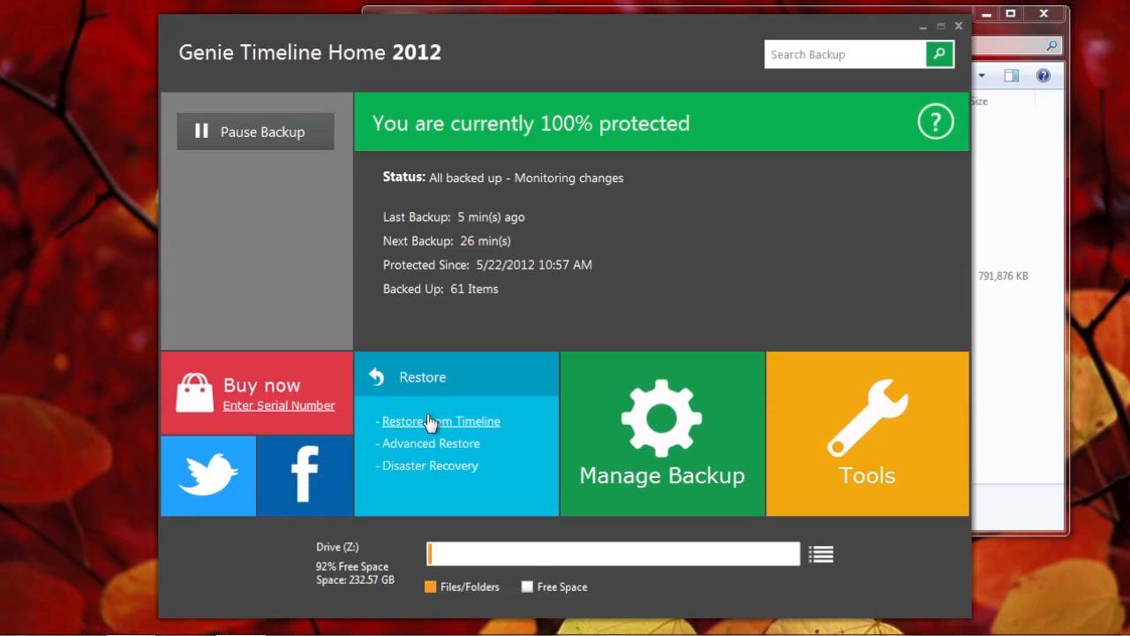
pyautogui.moveTo(430, 421)
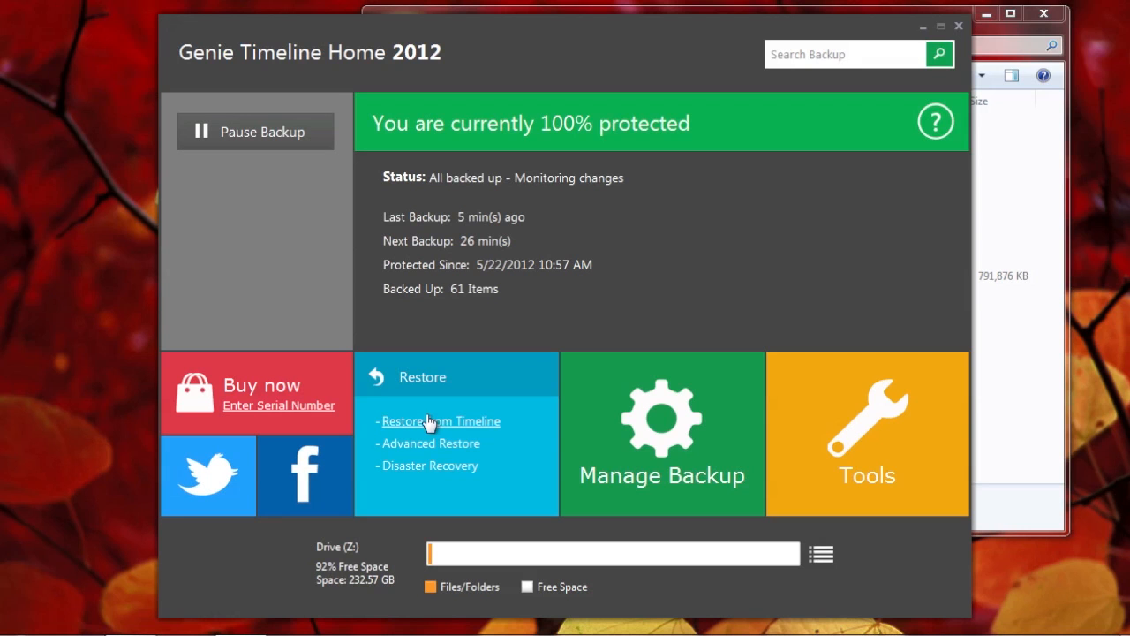
pyautogui.click(440, 421)
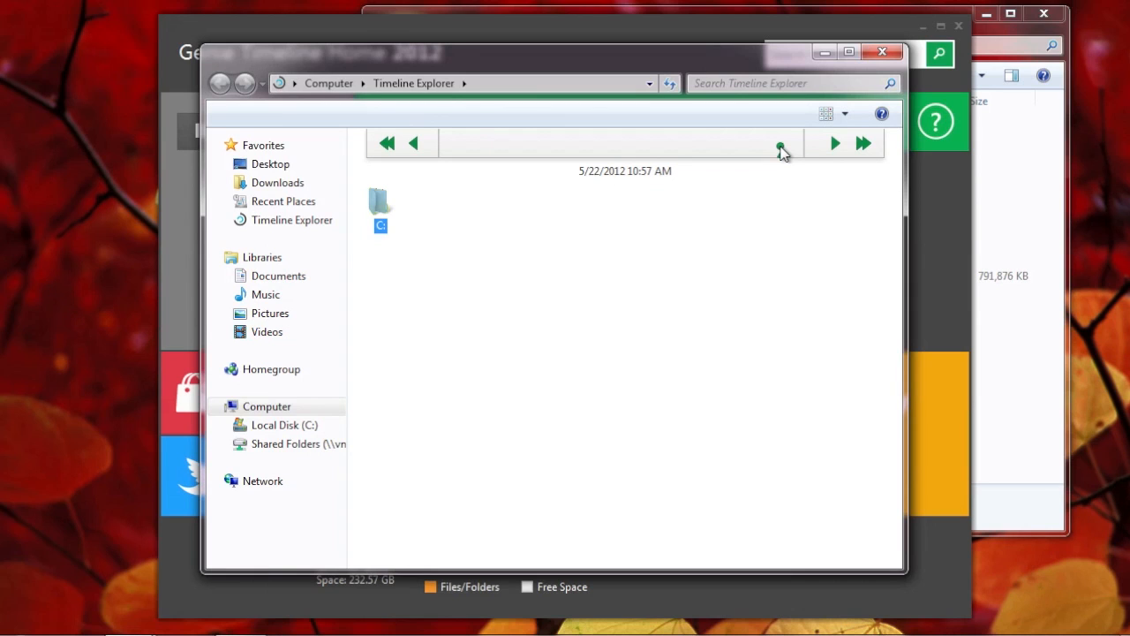
pyautogui.moveTo(797, 152)
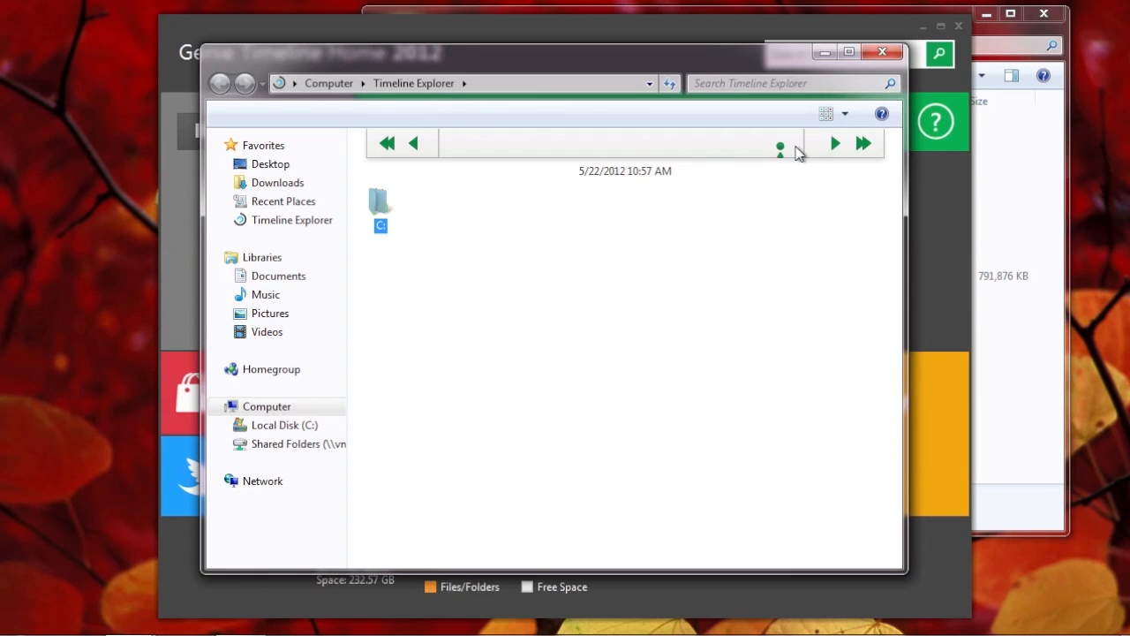
pyautogui.moveTo(517, 145)
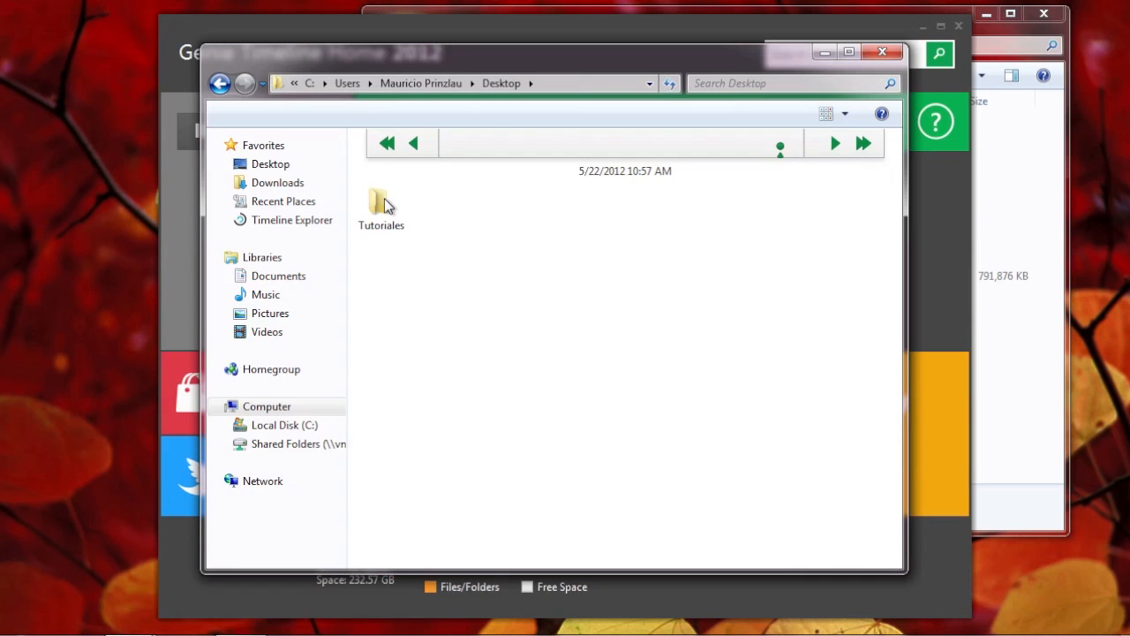
# Open the backed-up Tutoriales folder, then close Timeline Explorer.
pyautogui.doubleClick(381, 204)
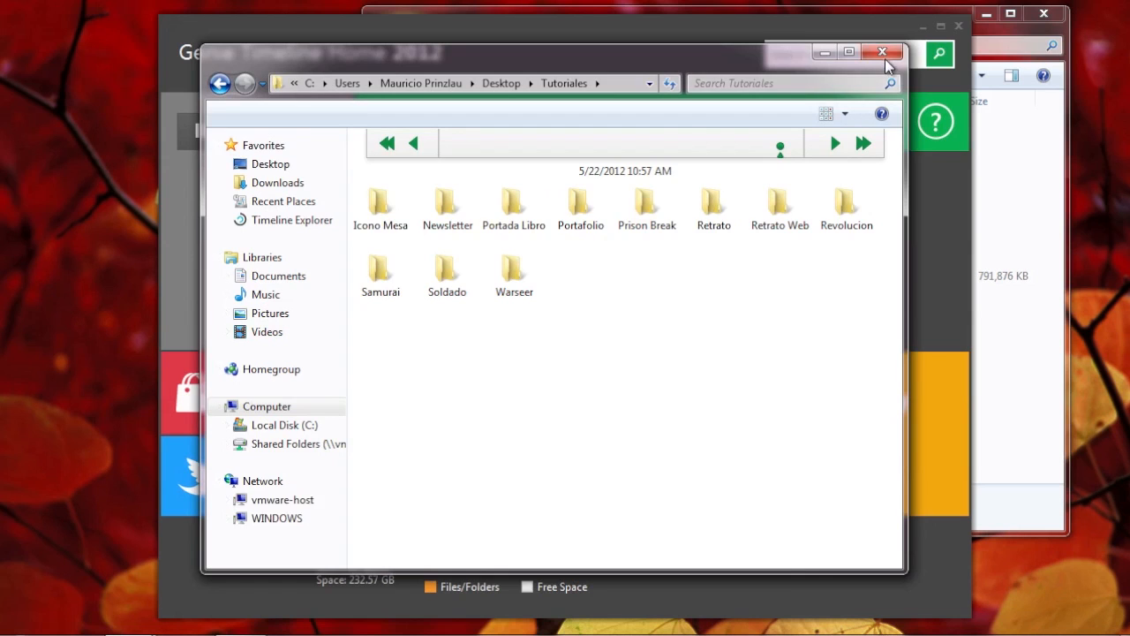
pyautogui.click(881, 52)
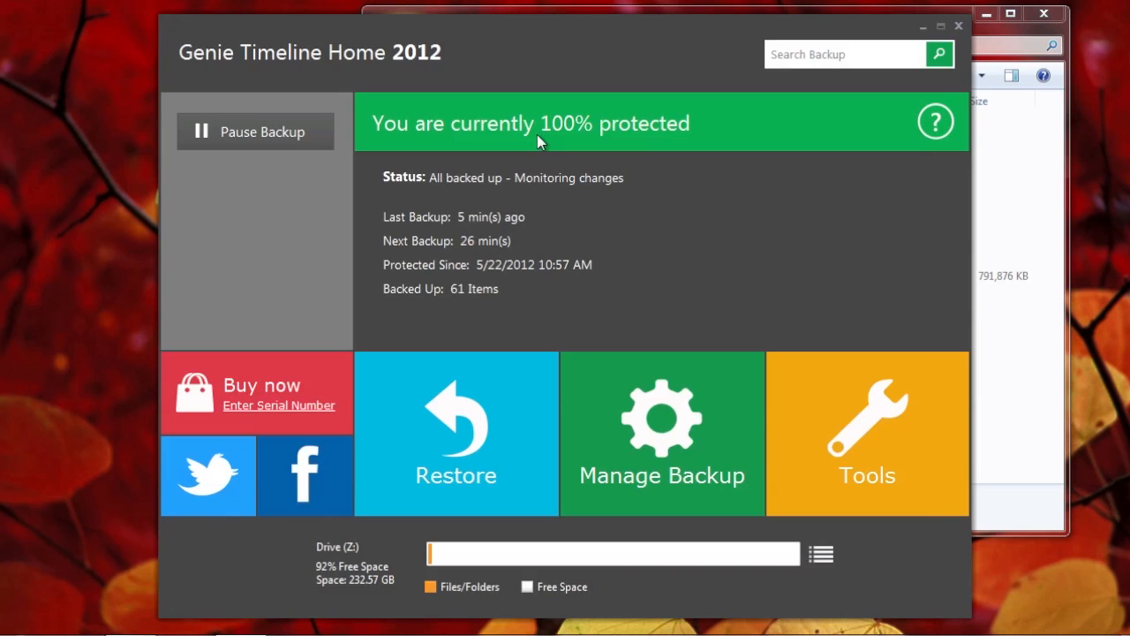
pyautogui.moveTo(574, 149)
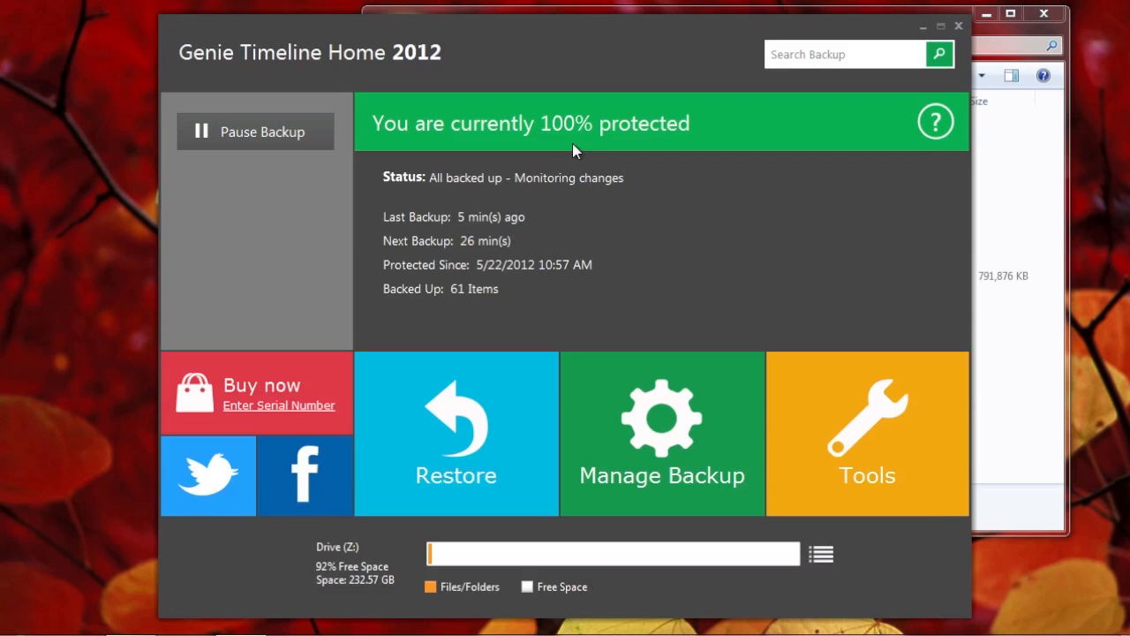
pyautogui.moveTo(642, 153)
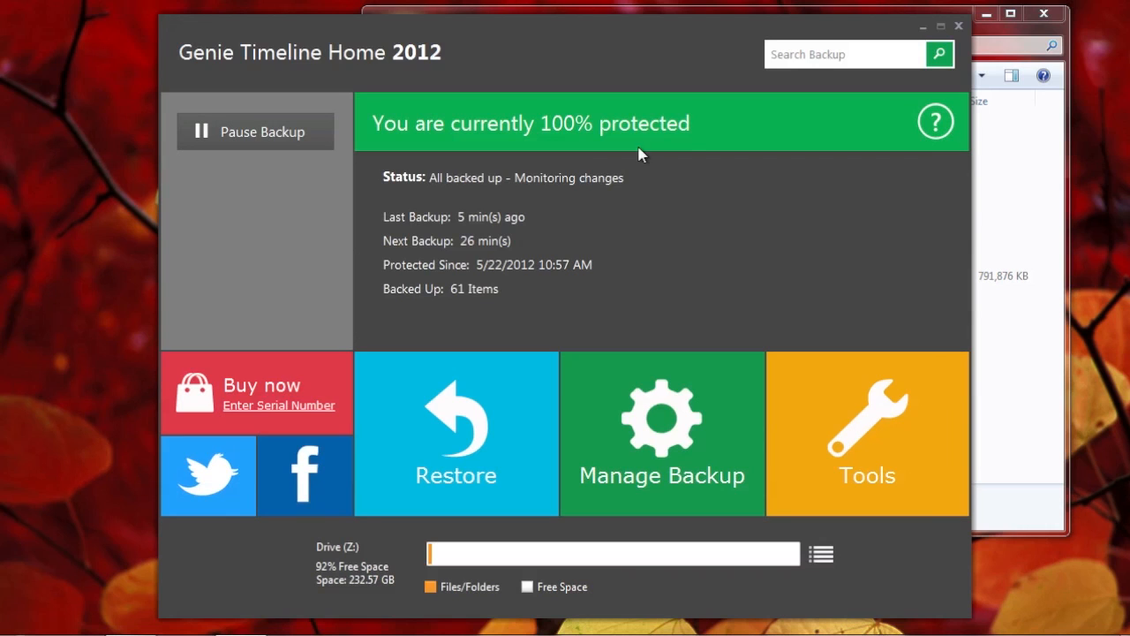
pyautogui.moveTo(745, 131)
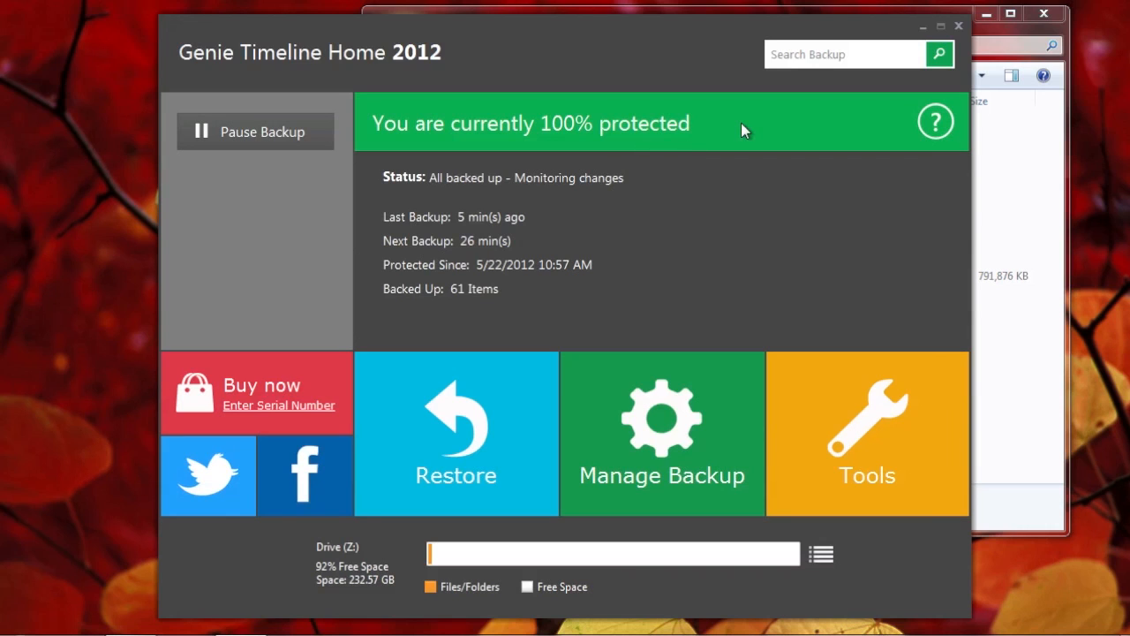
pyautogui.moveTo(798, 95)
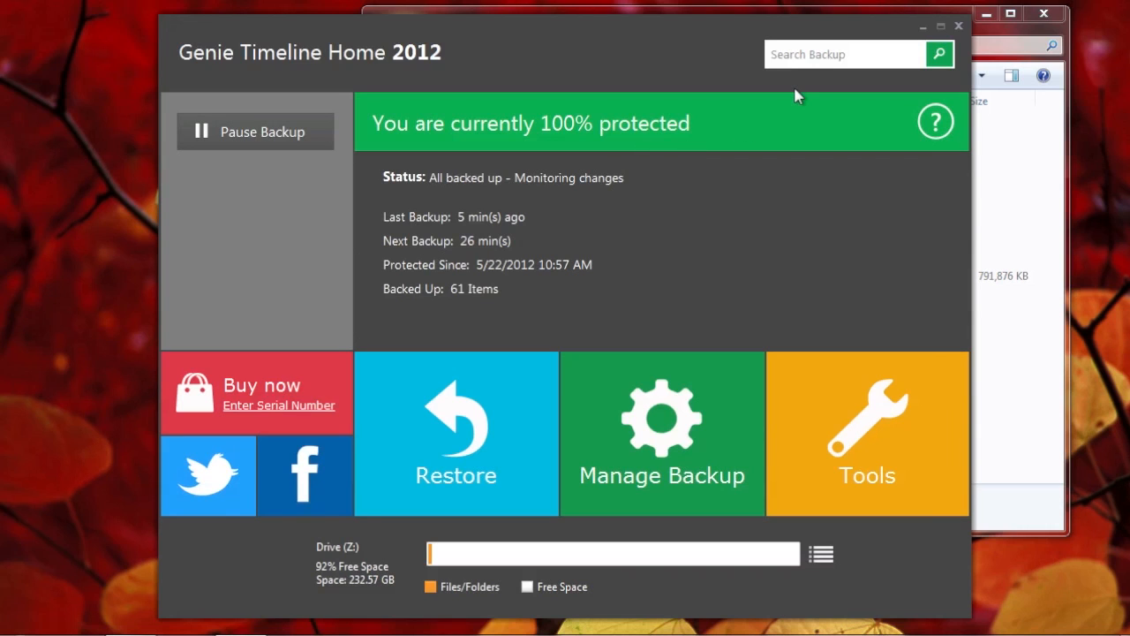
pyautogui.moveTo(825, 80)
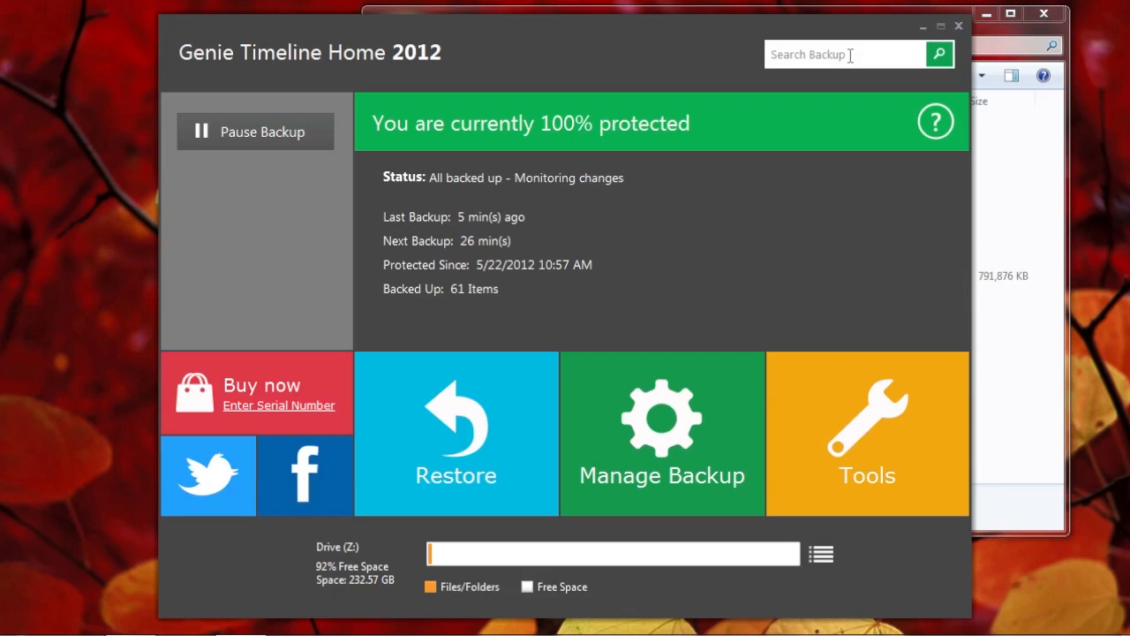
pyautogui.moveTo(888, 50)
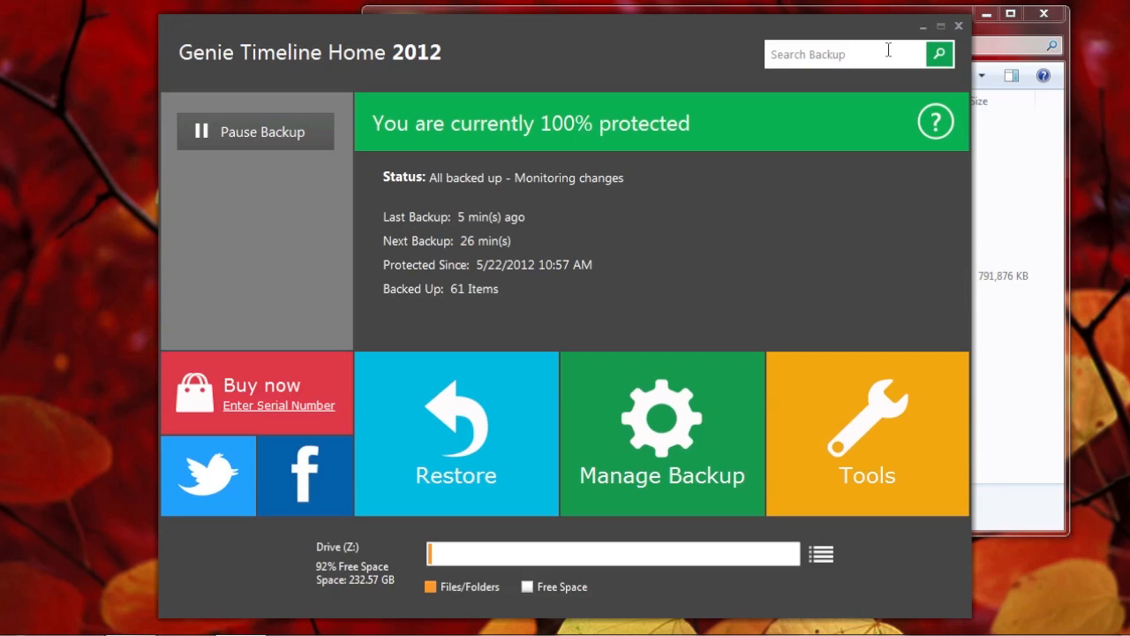